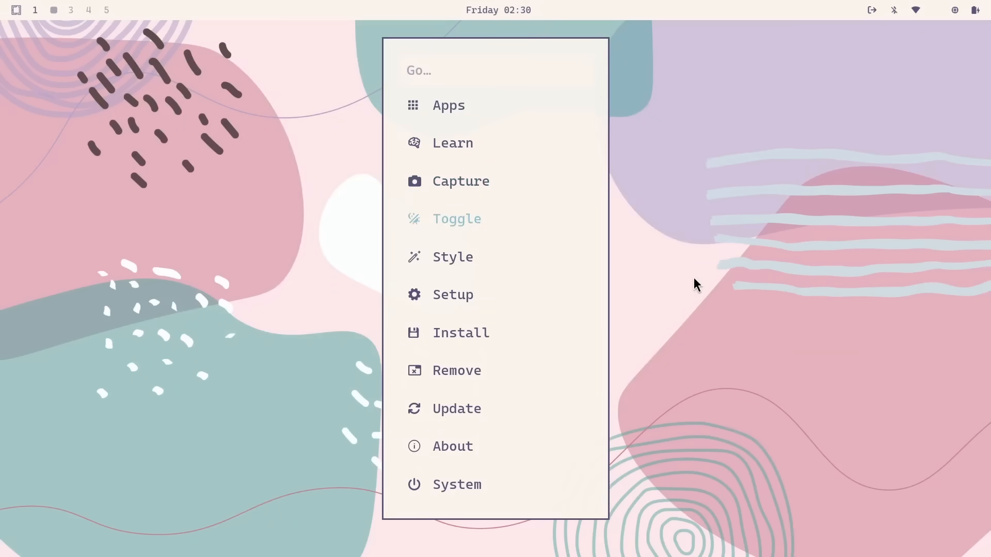
Browse the Omarchy menu's Install options and scroll through the keybindings list
{"action": "left_click", "coordinate": [461, 332]}
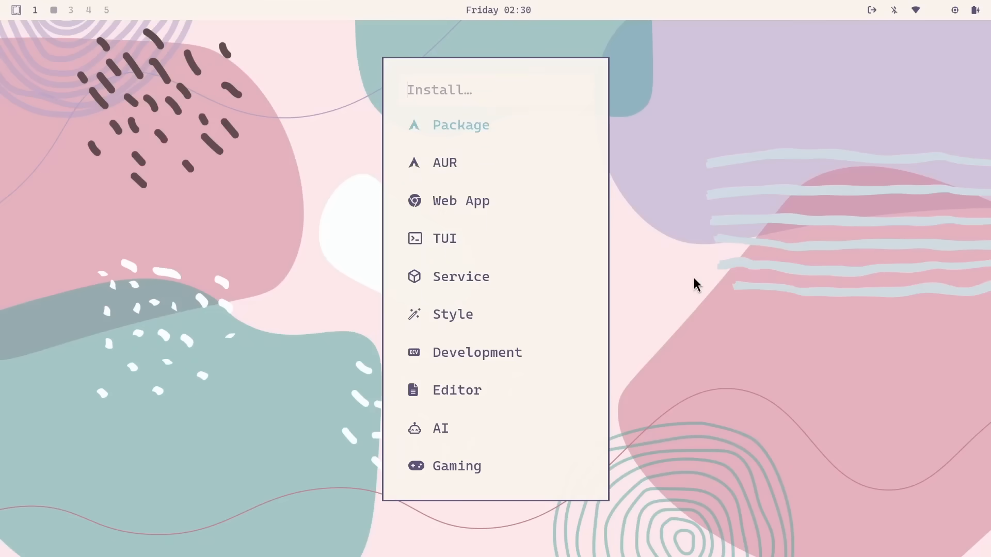
{"action": "left_click", "coordinate": [477, 352]}
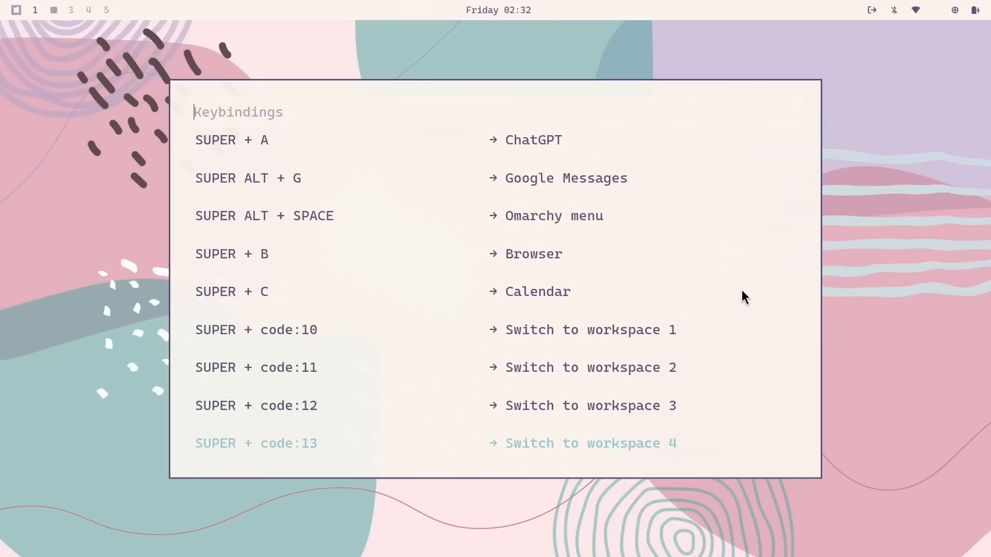
{"action": "scroll", "scroll_direction": "down", "scroll_amount": 3}
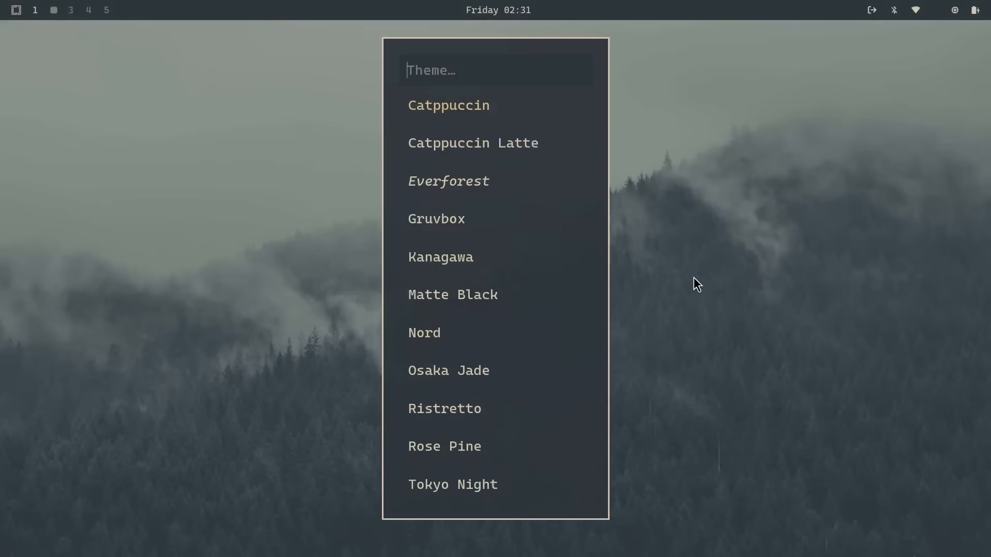
{"action": "key", "text": "Escape"}
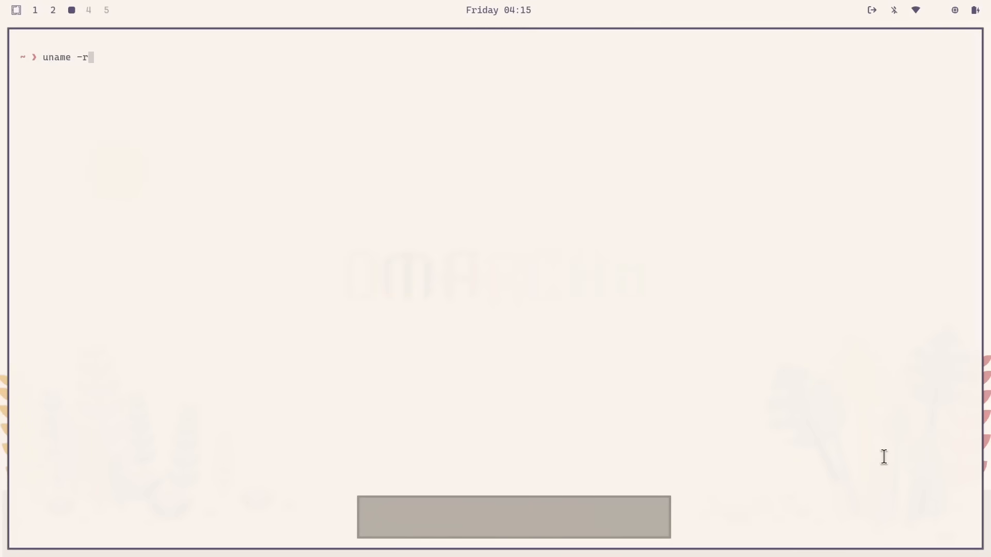
Launch Files from the launcher, rearrange windows, and turn on Show Me The Key keystrokes
{"action": "key", "text": "Super+space"}
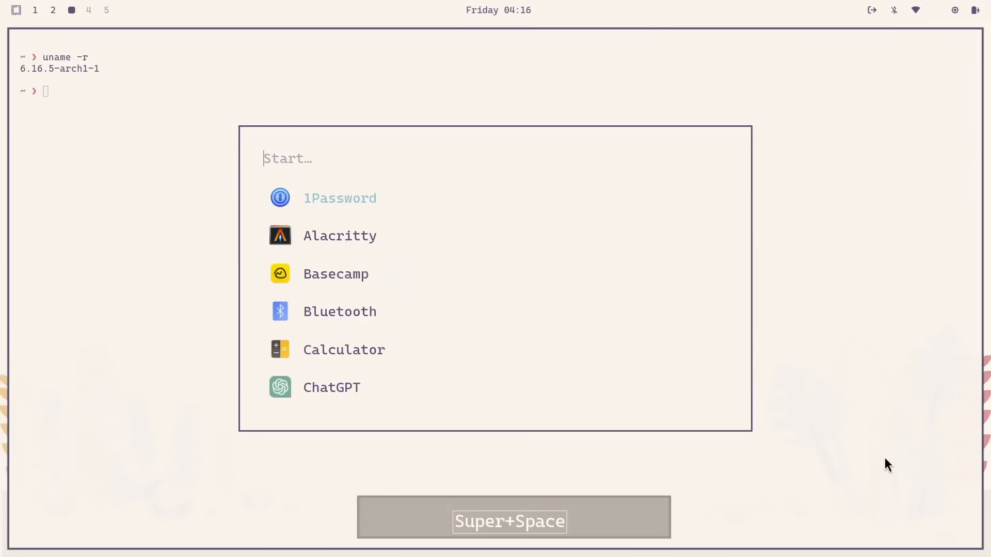
{"action": "type", "text": "files"}
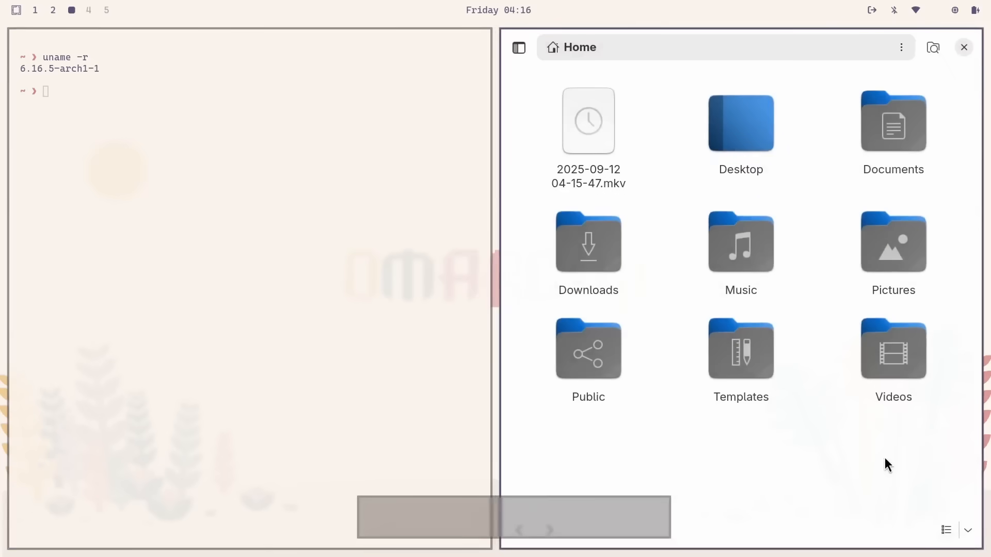
{"action": "key", "text": "Super+Left"}
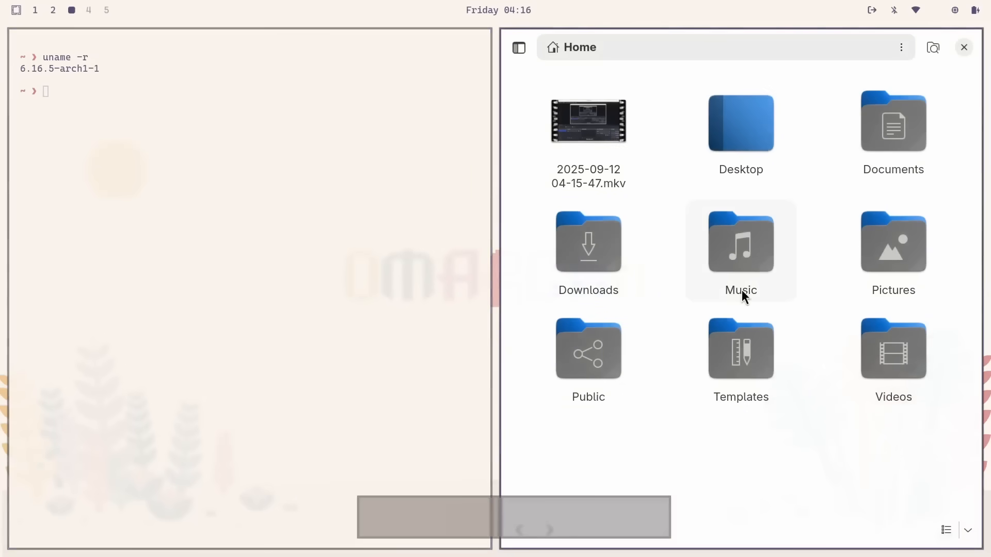
{"action": "key", "text": "Super+Shift+Right"}
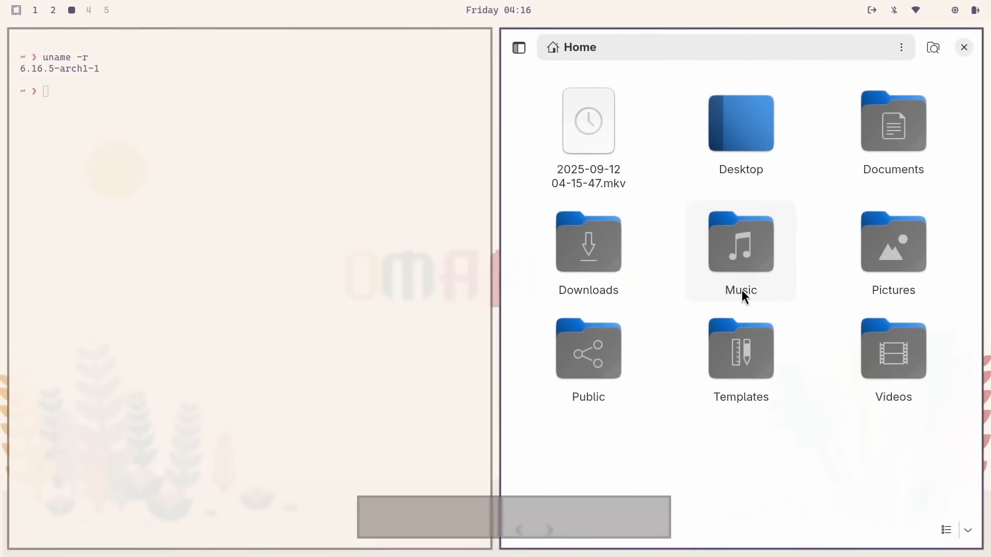
{"action": "key", "text": "Super+j"}
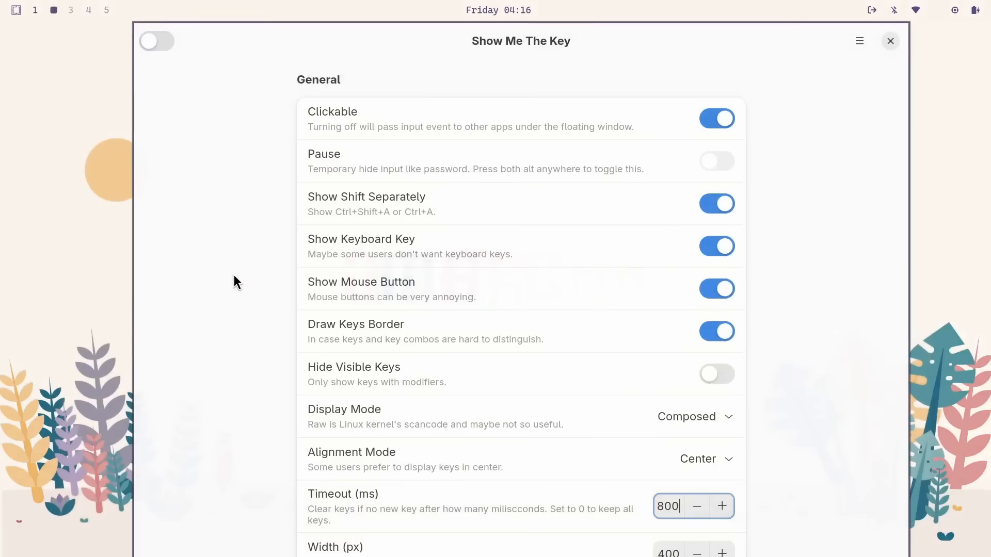
{"action": "left_click", "coordinate": [156, 41]}
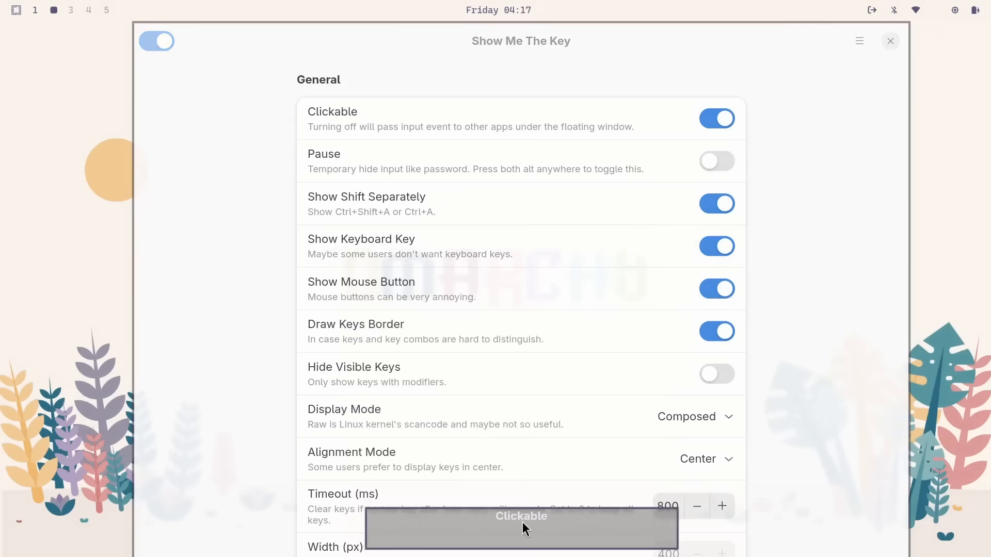
{"action": "left_click", "coordinate": [716, 119]}
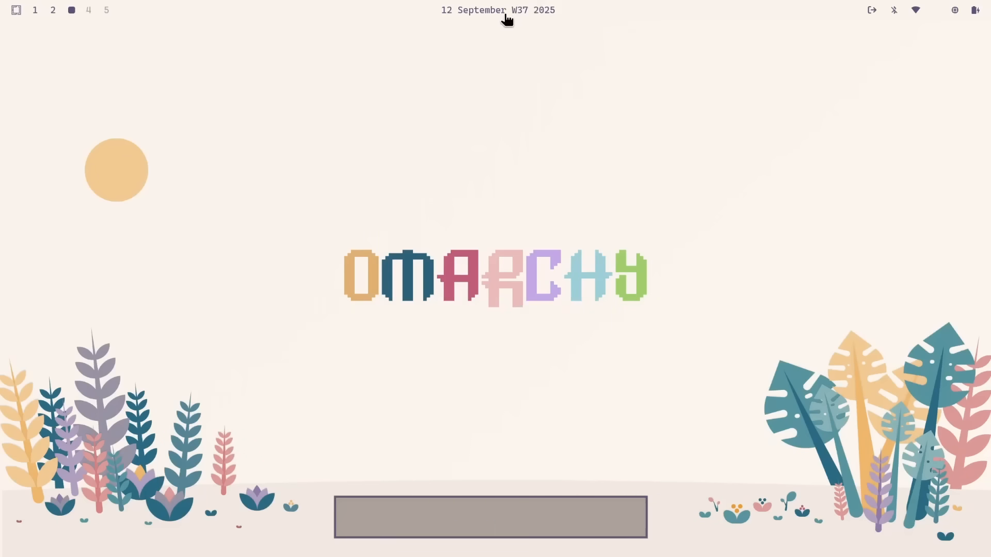
Restore the clock's time display and type 'what is omarchy?' into ChatGPT
{"action": "left_click", "coordinate": [496, 515]}
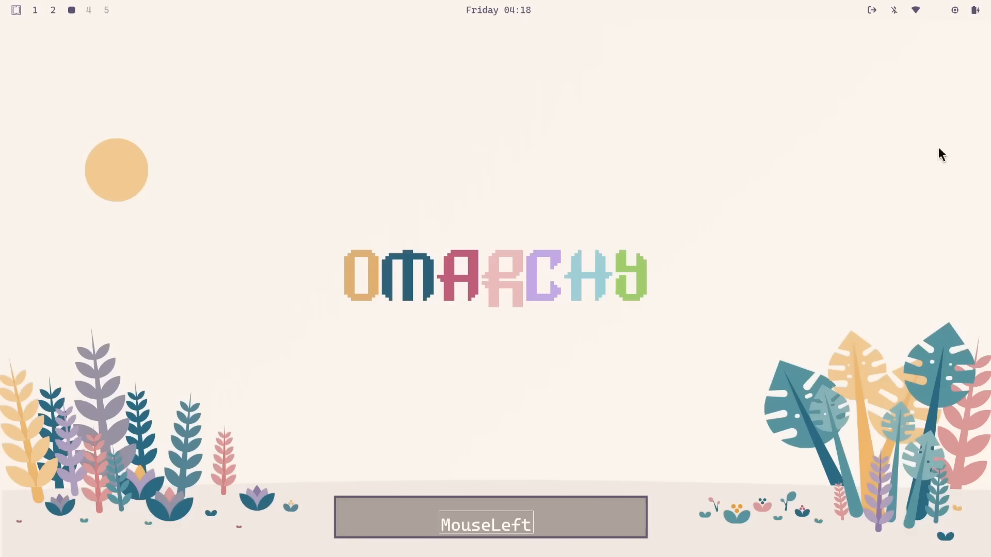
{"action": "mouse_move", "coordinate": [474, 275]}
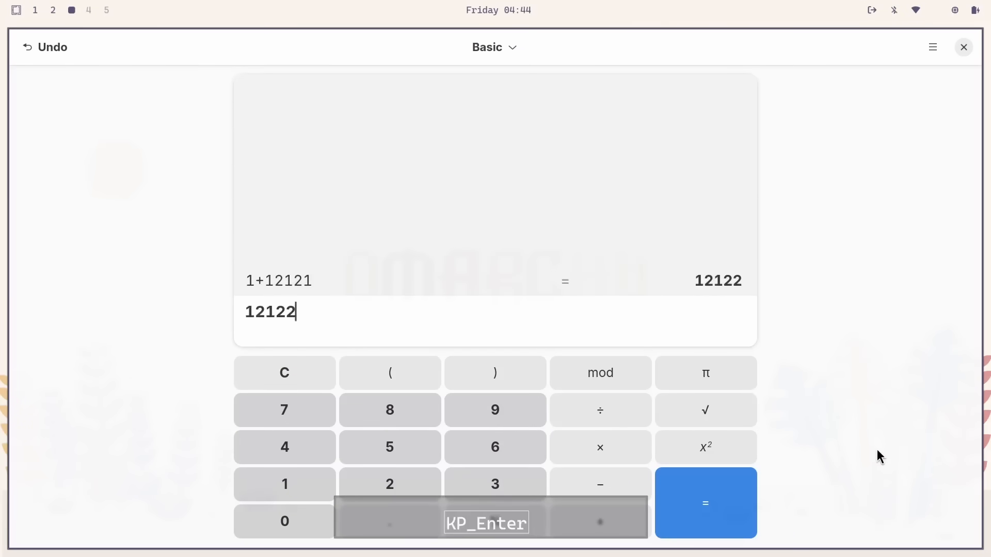
{"action": "left_click", "coordinate": [963, 47]}
{"action": "type", "text": "w"}
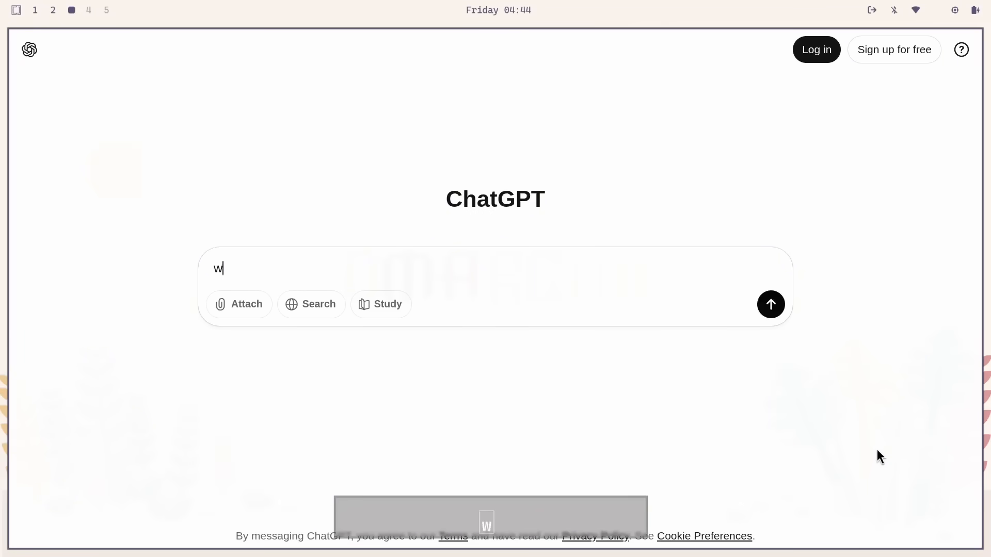
{"action": "type", "text": "hat is omarchy"}
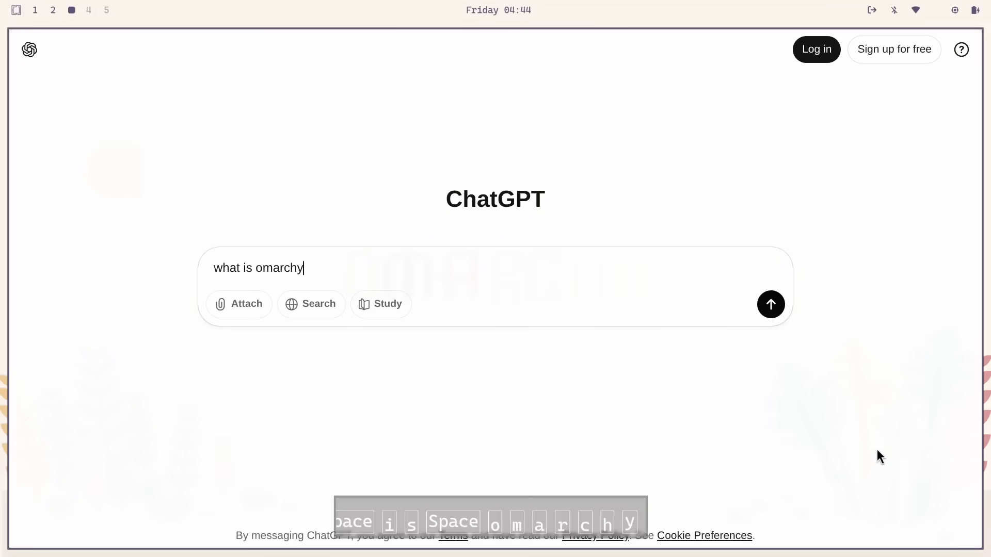
{"action": "type", "text": "?"}
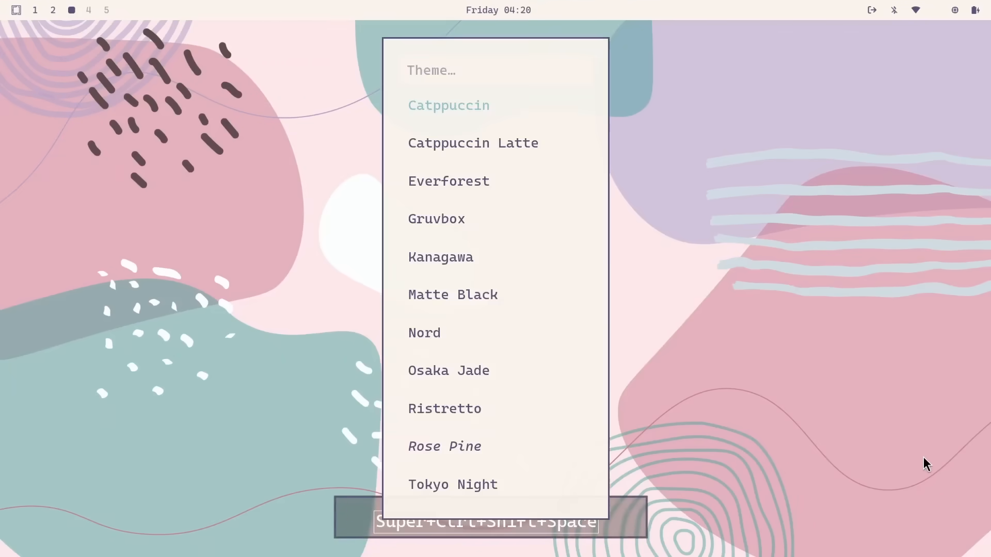
Apply the Catppuccin theme, then launch Files and Chromium
{"action": "key", "text": "Escape"}
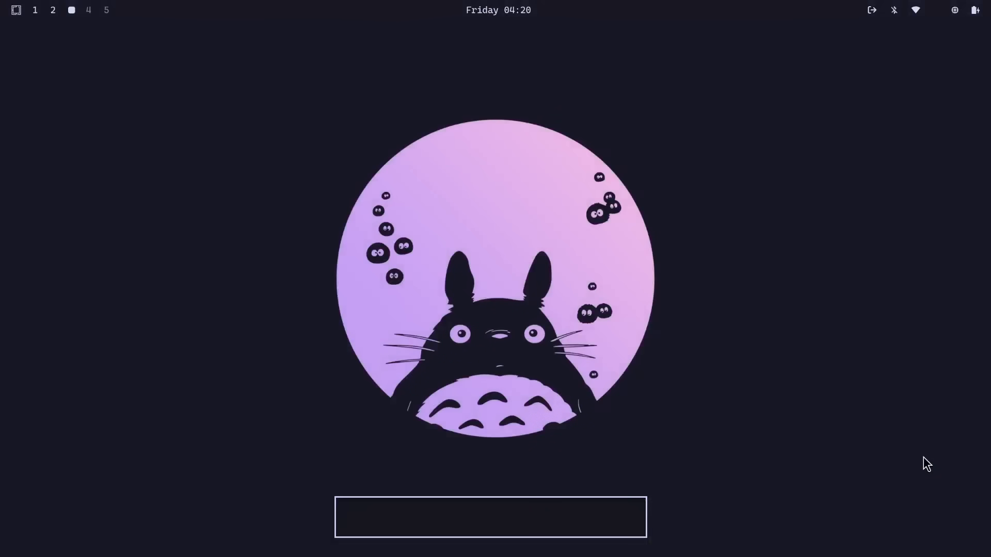
{"action": "type", "text": "fi"}
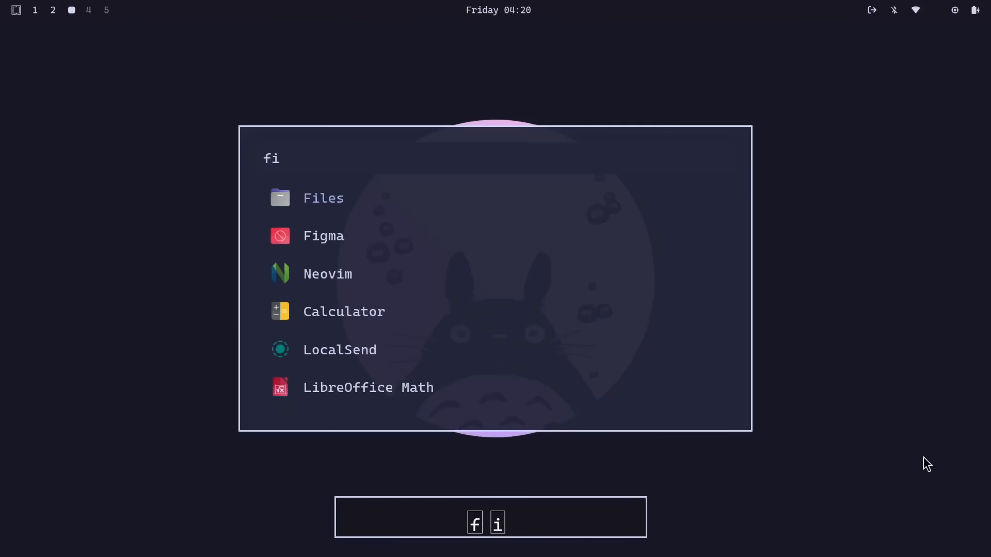
{"action": "left_click", "coordinate": [323, 198]}
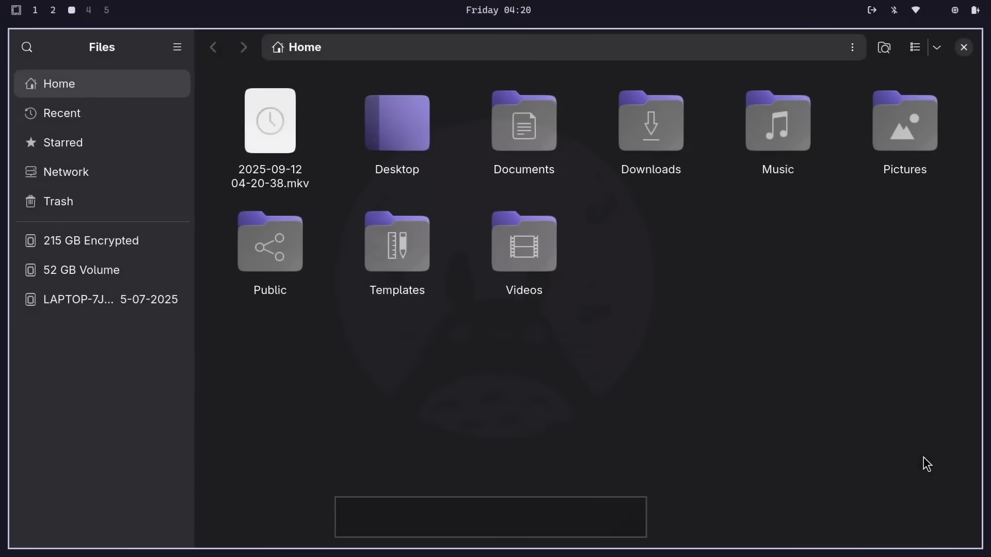
{"action": "key", "text": "Super+b"}
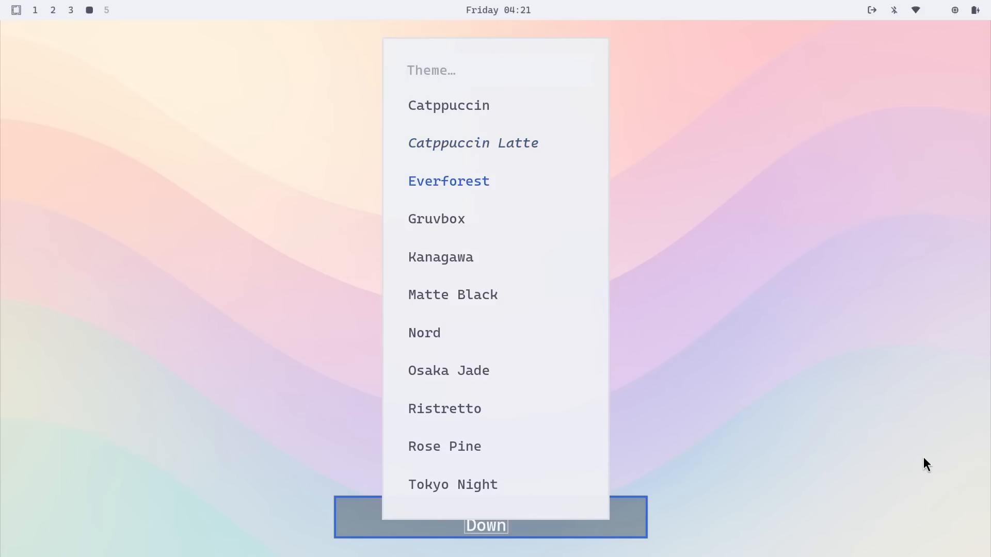
Switch to the Everforest theme and move to workspace 4
{"action": "left_click", "coordinate": [448, 181]}
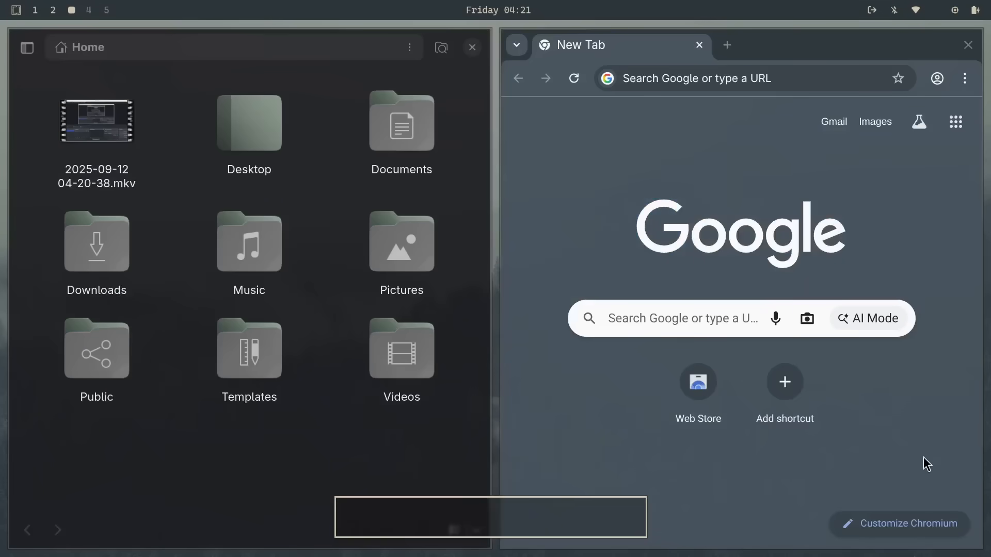
{"action": "key", "text": "Super+space"}
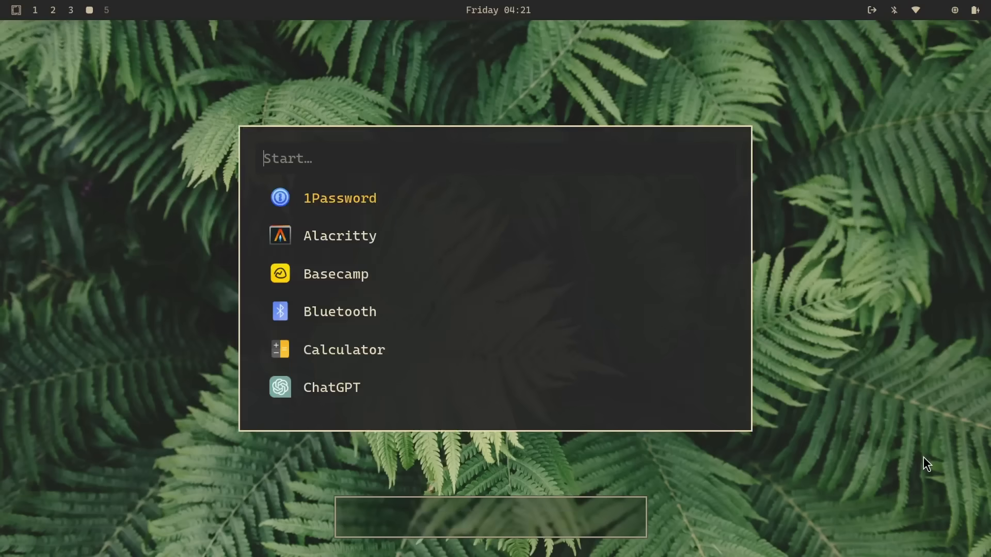
{"action": "key", "text": "Escape"}
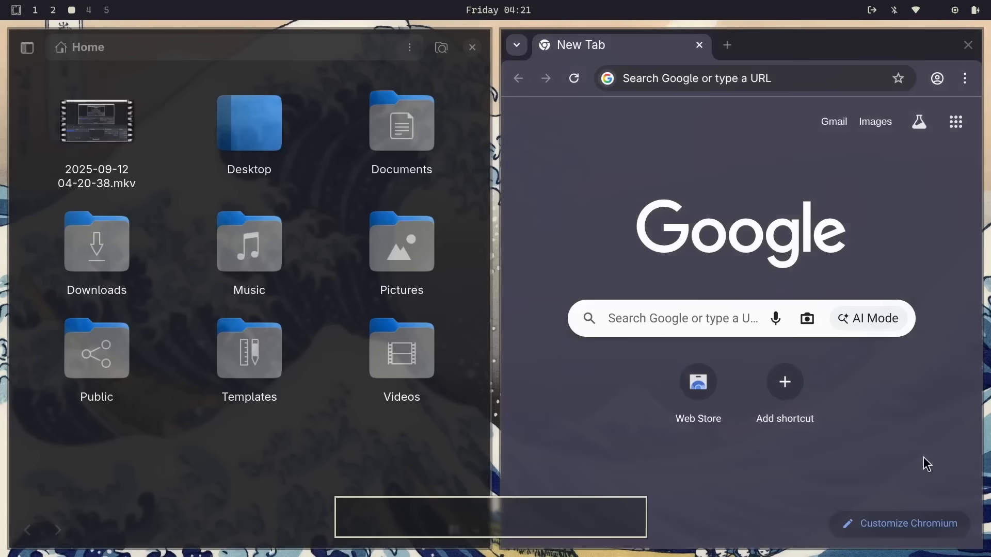
{"action": "key", "text": "Super+4"}
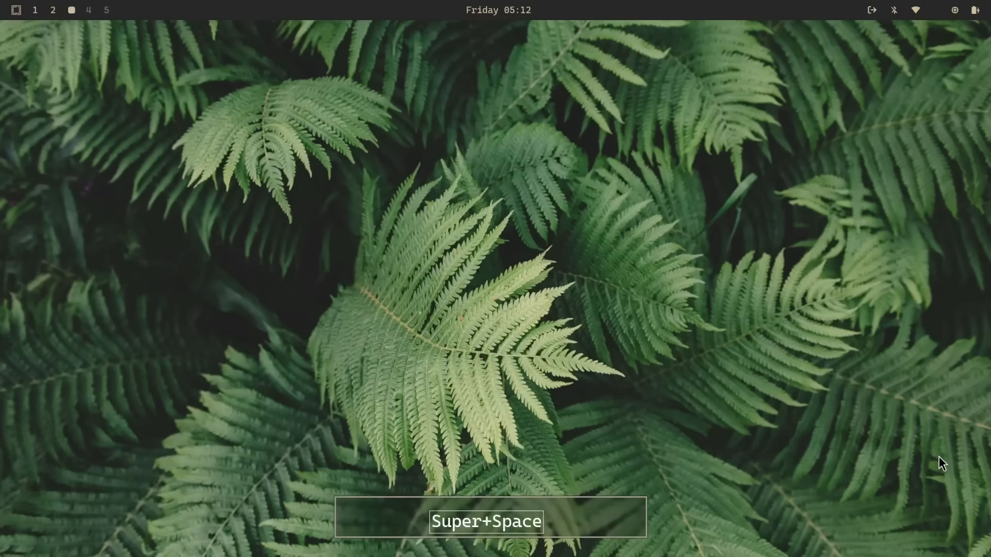
Open terminals running top and fastfetch
{"action": "type", "text": "termi"}
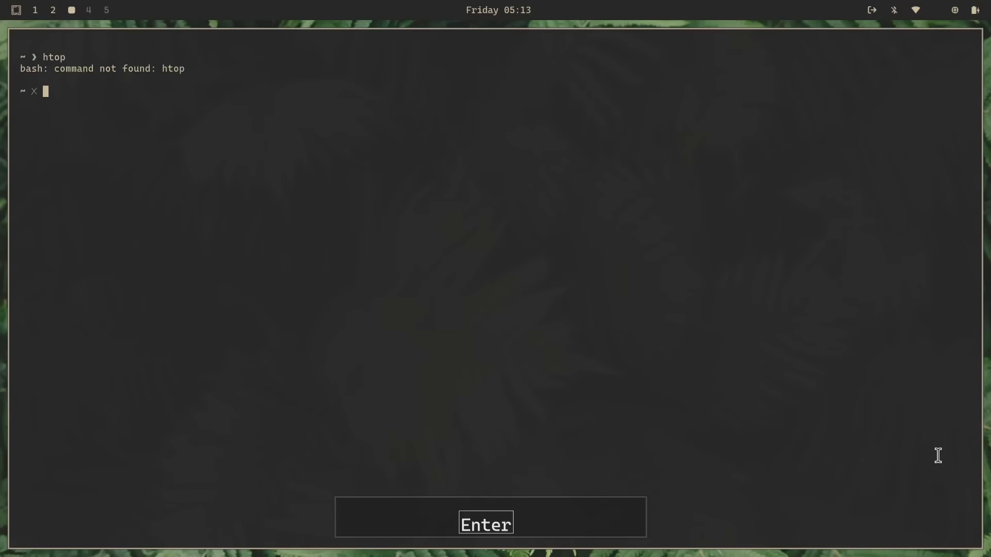
{"action": "type", "text": "top"}
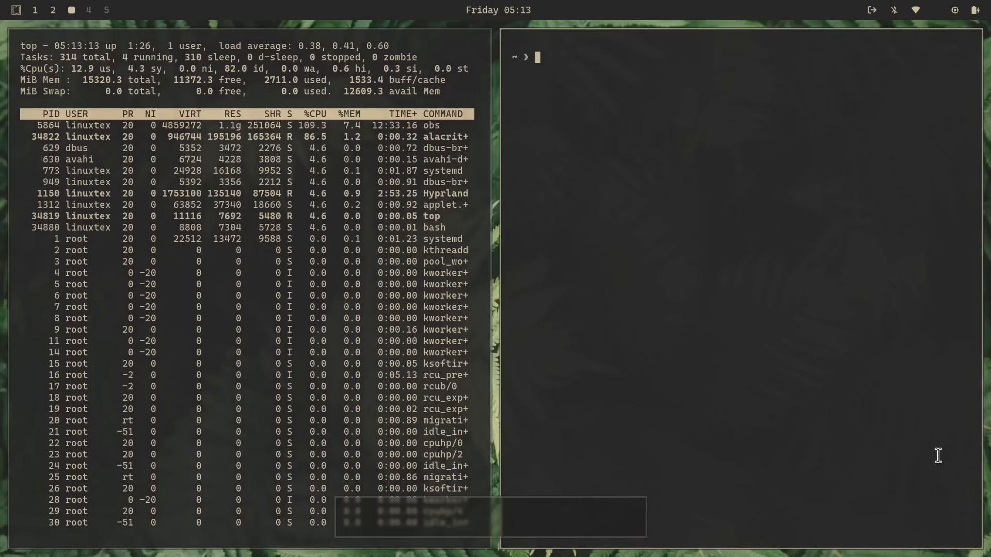
{"action": "type", "text": "fast"}
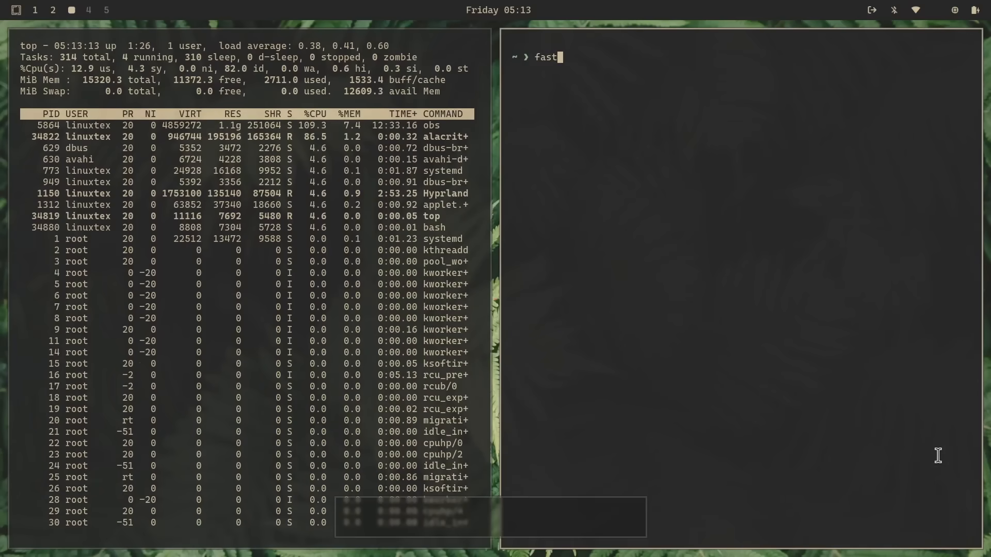
{"action": "type", "text": "fetch"}
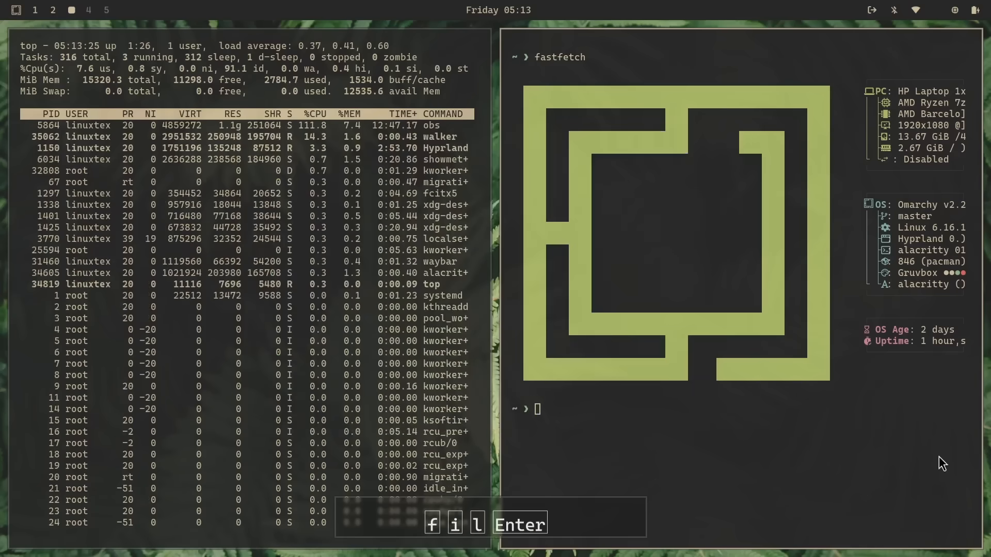
Stack the file browser below fastfetch and refocus the top window
{"action": "key", "text": "Super+j"}
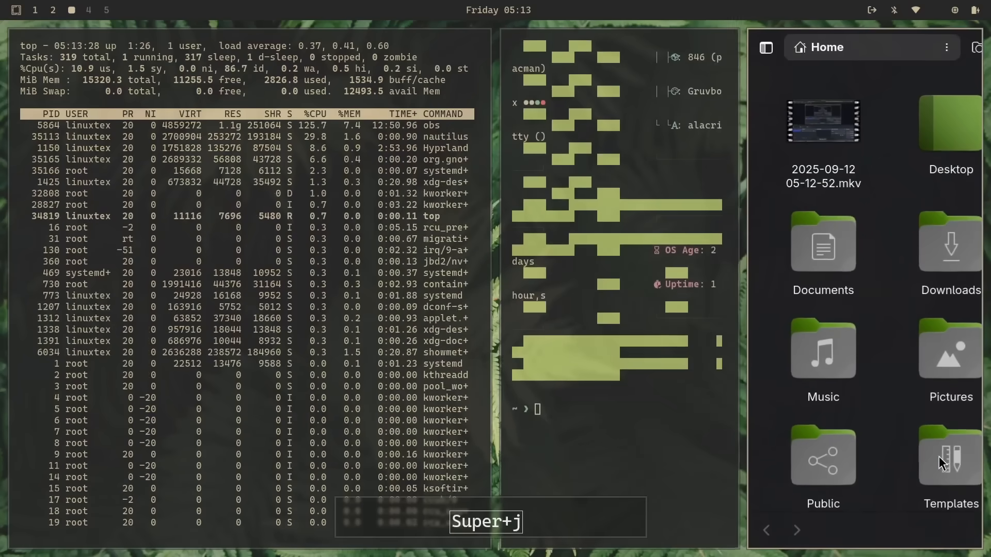
{"action": "key", "text": "Super+j"}
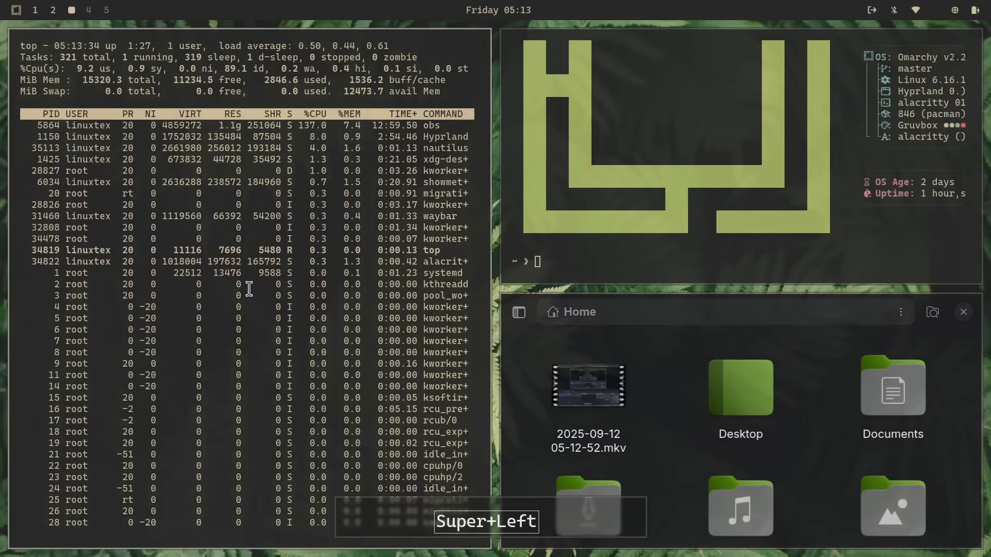
{"action": "key", "text": "super+shift+right"}
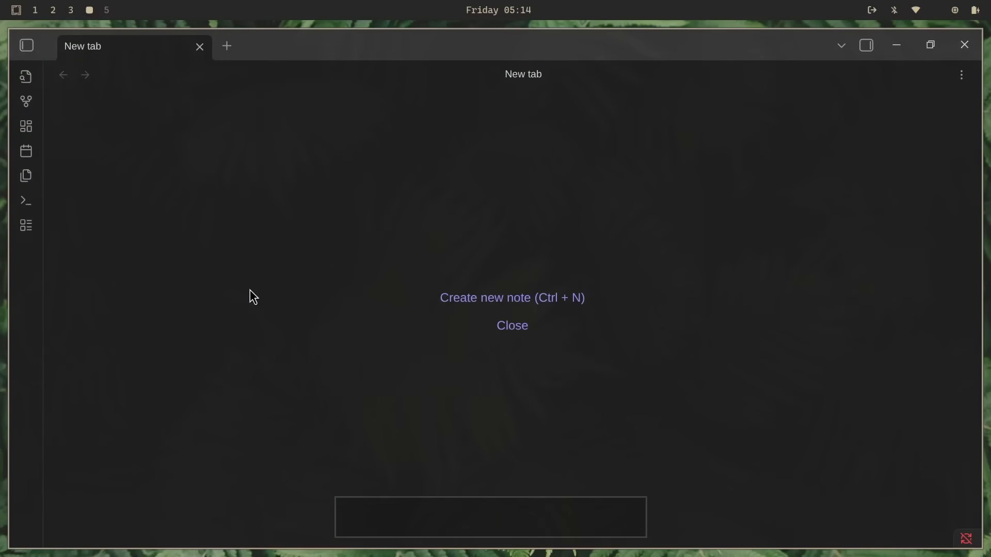
Title the note 'Ubuntu 25.10 What's New' with a Release Notes heading and 'List out the updates' task
{"action": "type", "text": "Ubuntu"}
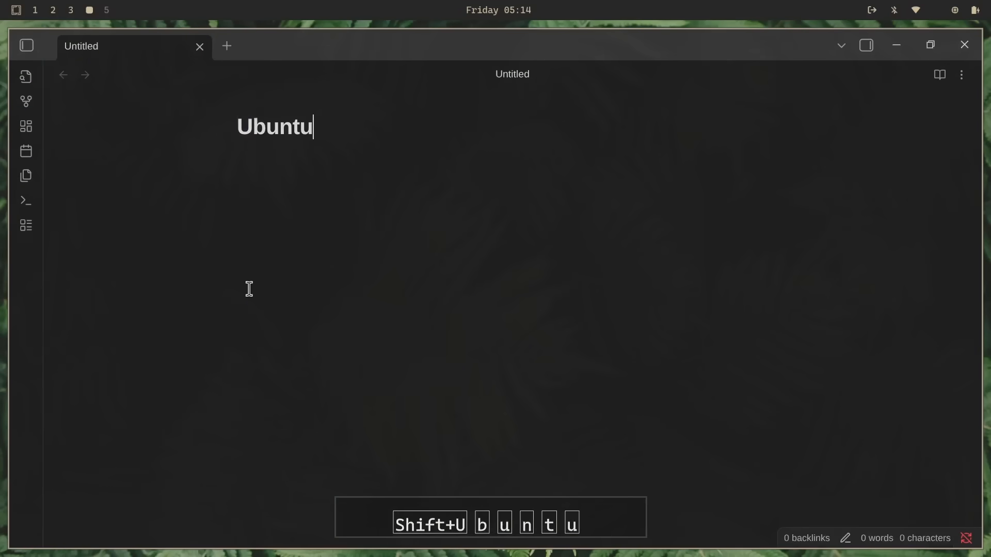
{"action": "type", "text": "25.10 What's New"}
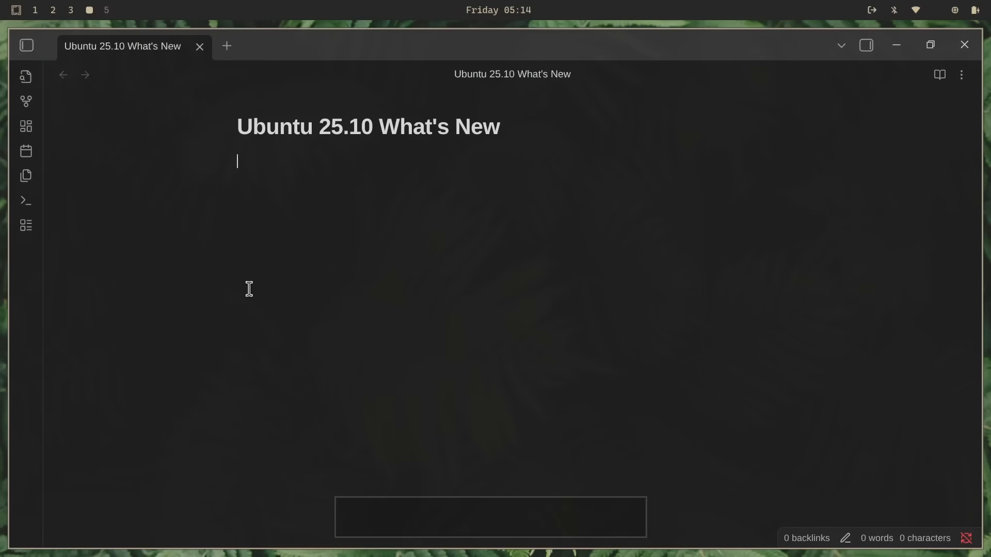
{"action": "type", "text": "Release Notes"}
{"action": "type", "text": "- [ "}
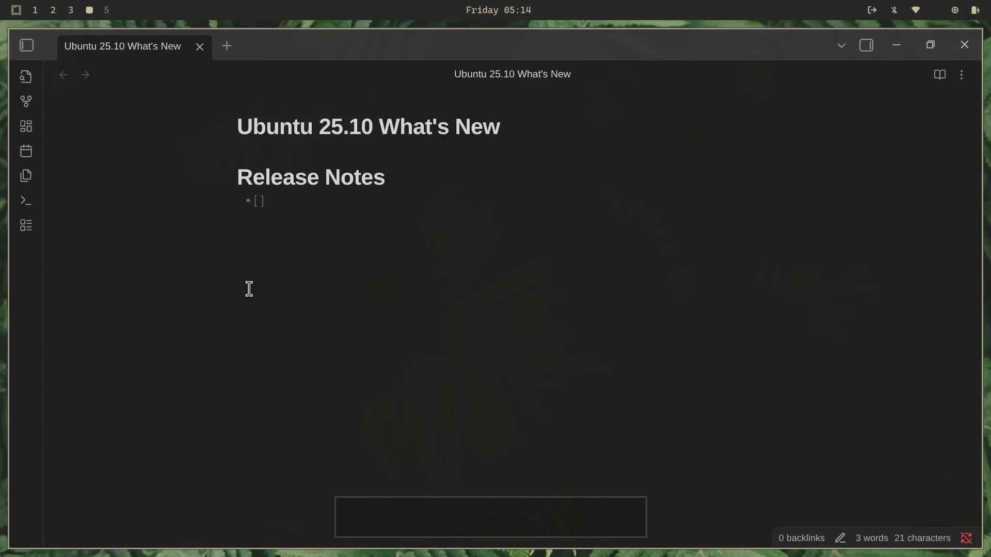
{"action": "type", "text": "List out the updates"}
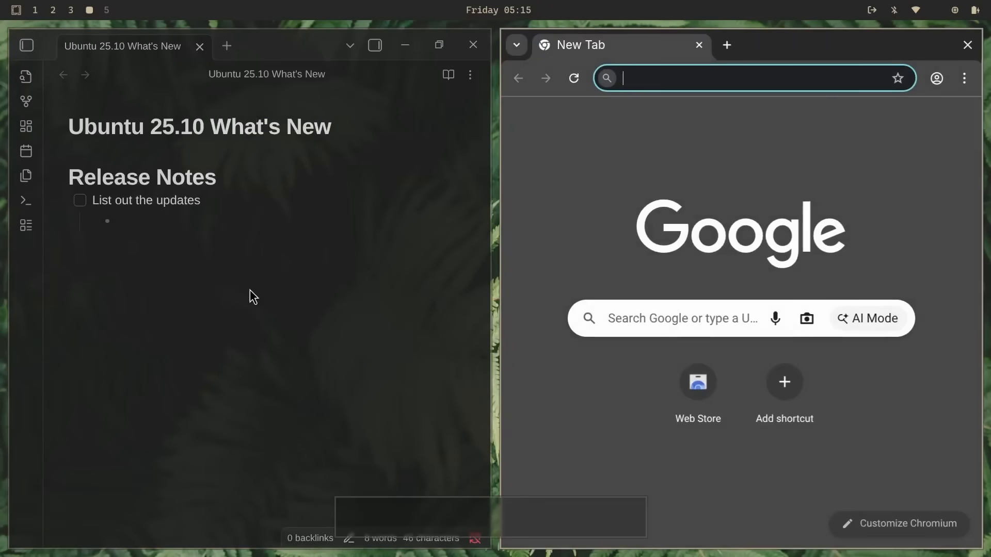
{"action": "type", "text": "ubuntu"}
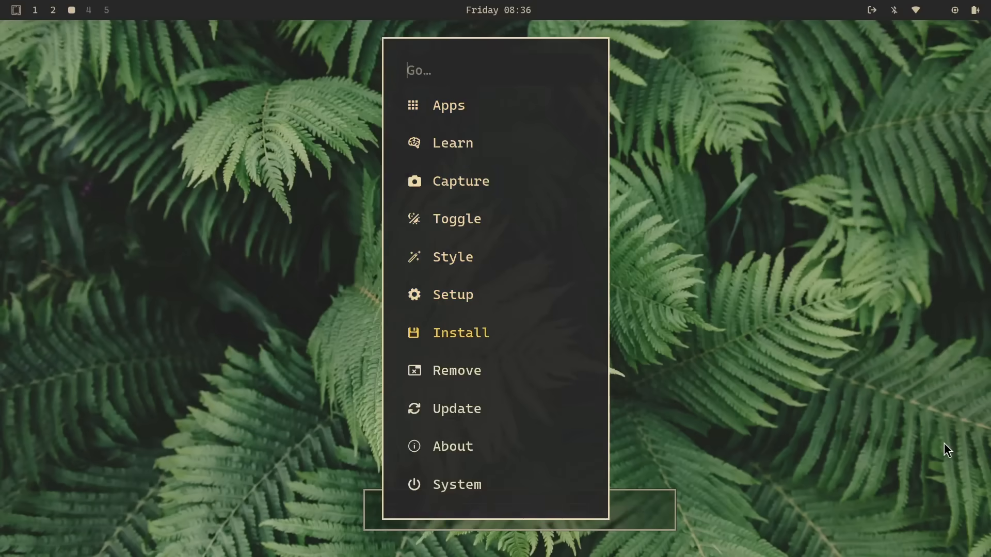
{"action": "left_click", "coordinate": [461, 333]}
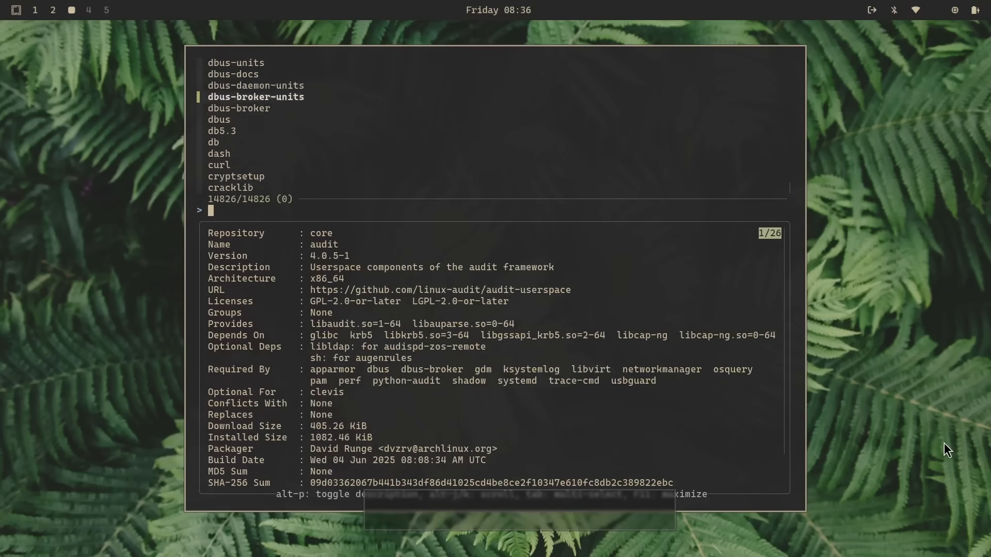
Search packages for ncdu, clear the query, then search 0ad and ncdu
{"action": "type", "text": "ncdu"}
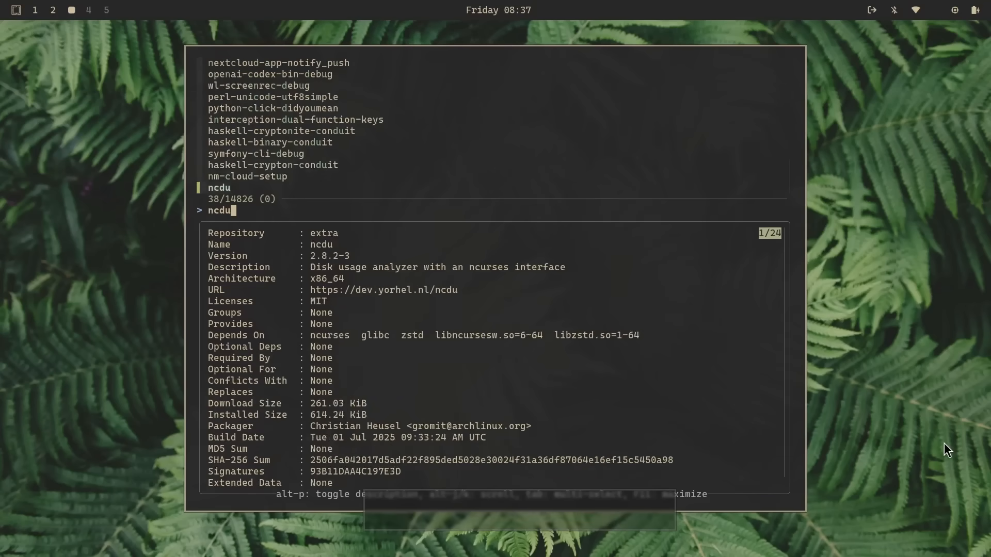
{"action": "mouse_move", "coordinate": [340, 245]}
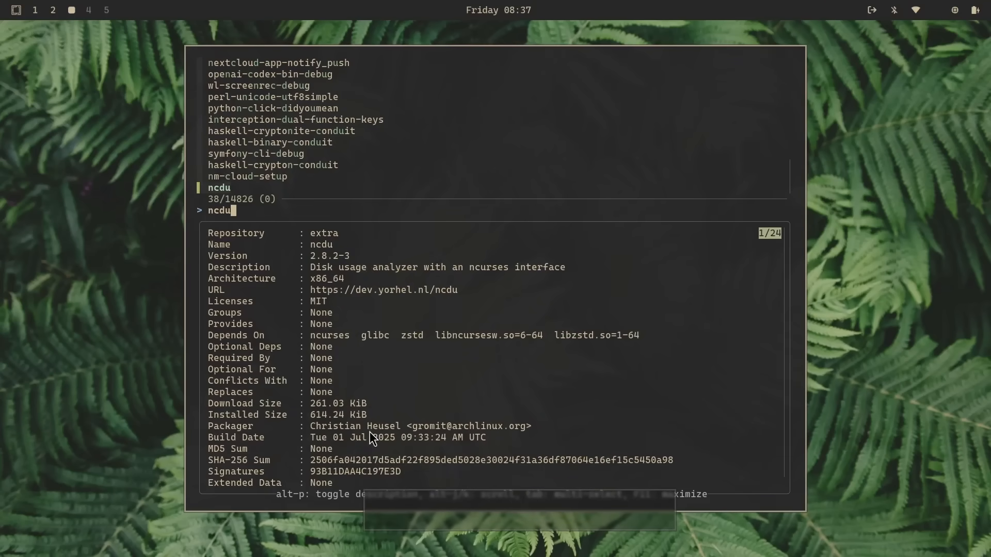
{"action": "key", "text": "BackSpace"}
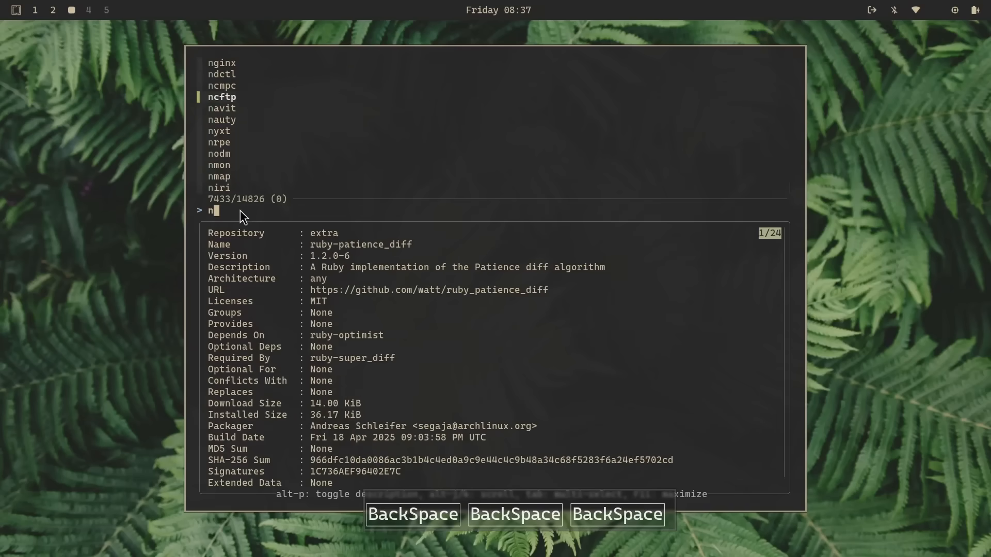
{"action": "key", "text": "BackSpace"}
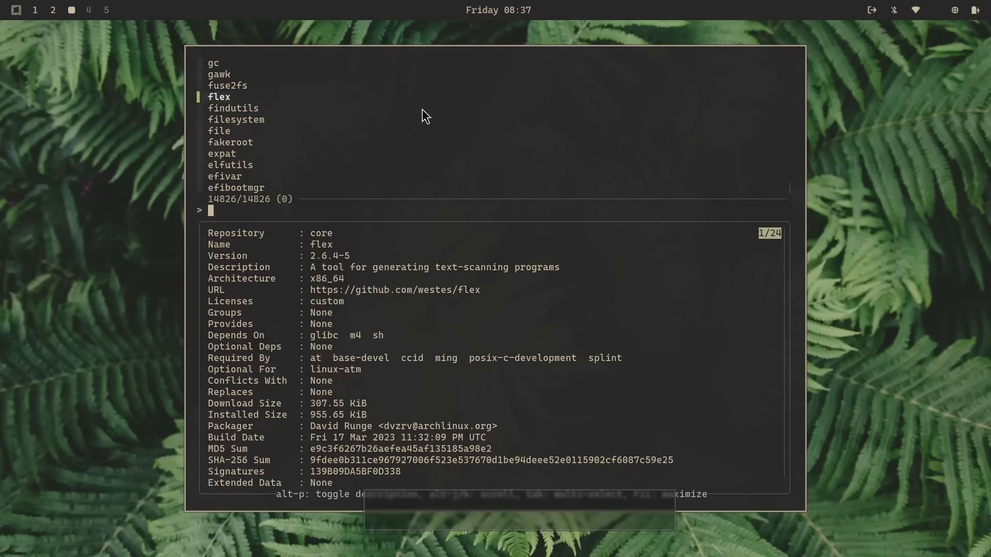
{"action": "type", "text": "0ad"}
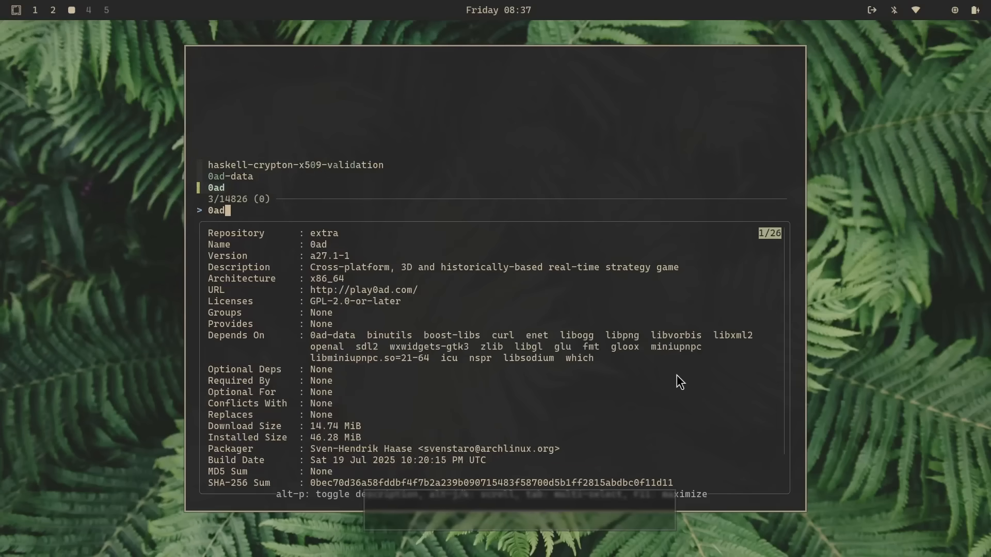
{"action": "mouse_move", "coordinate": [322, 218]}
{"action": "type", "text": "ncd"}
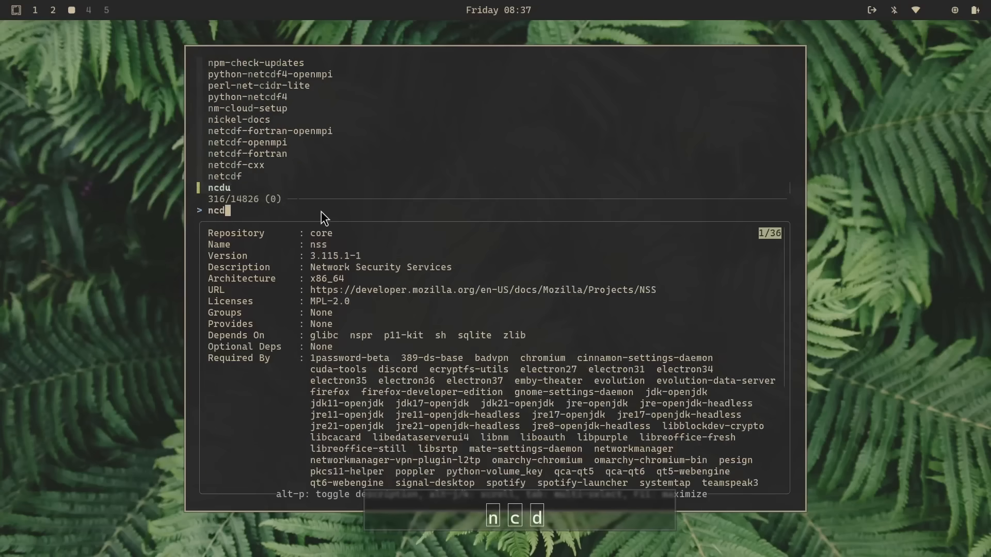
{"action": "type", "text": "u"}
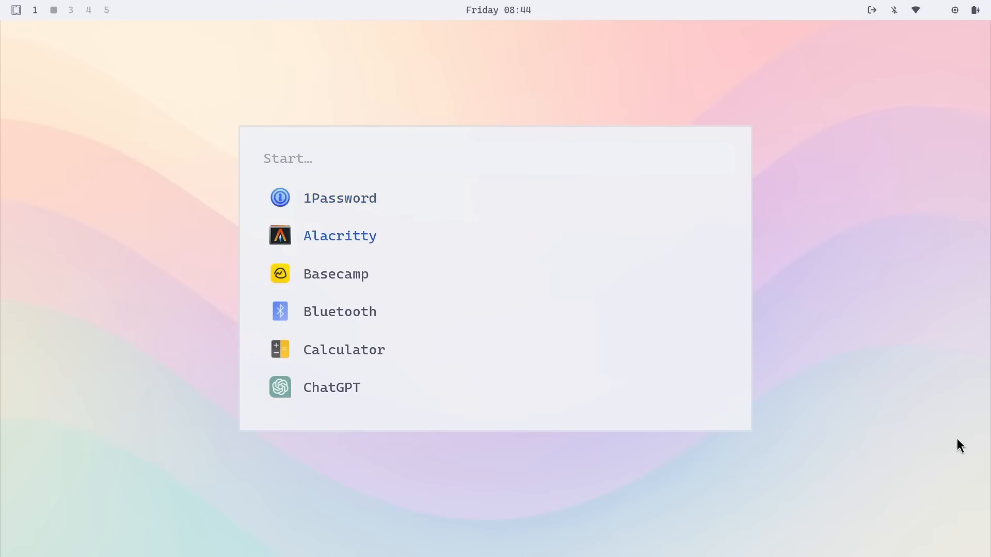
Run nvim and git --version in Alacritty, then focus the left Chromium window
{"action": "left_click", "coordinate": [339, 236]}
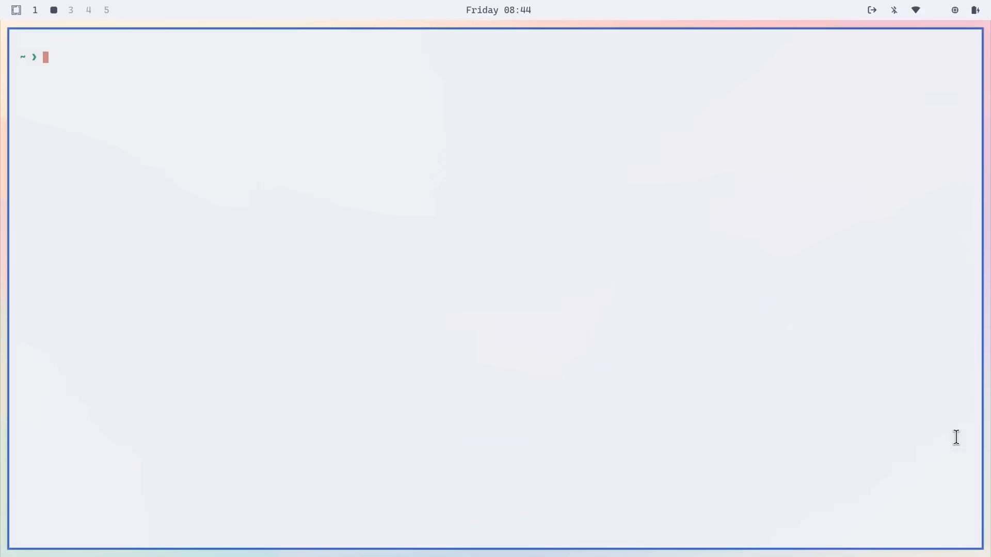
{"action": "type", "text": "nvim"}
{"action": "type", "text": "git"}
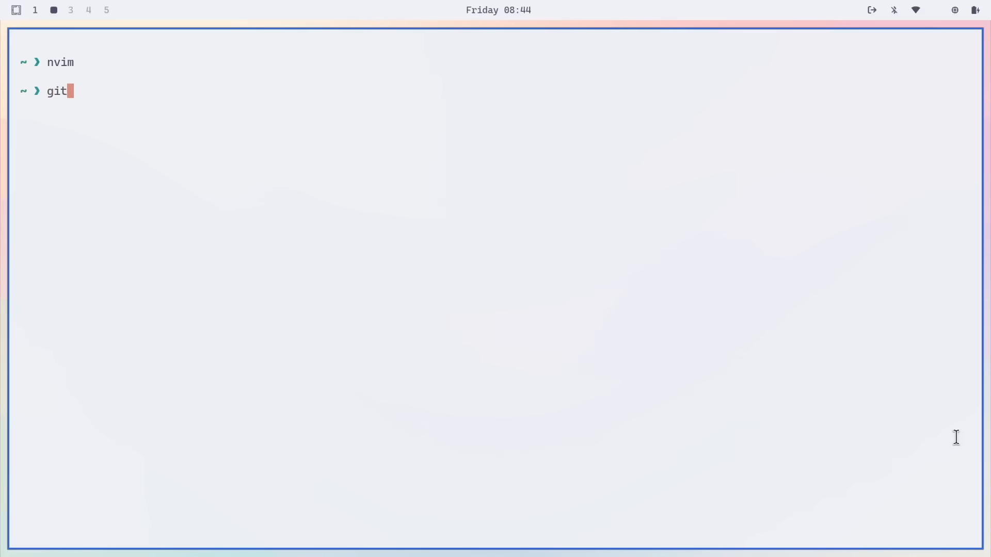
{"action": "type", "text": "--version"}
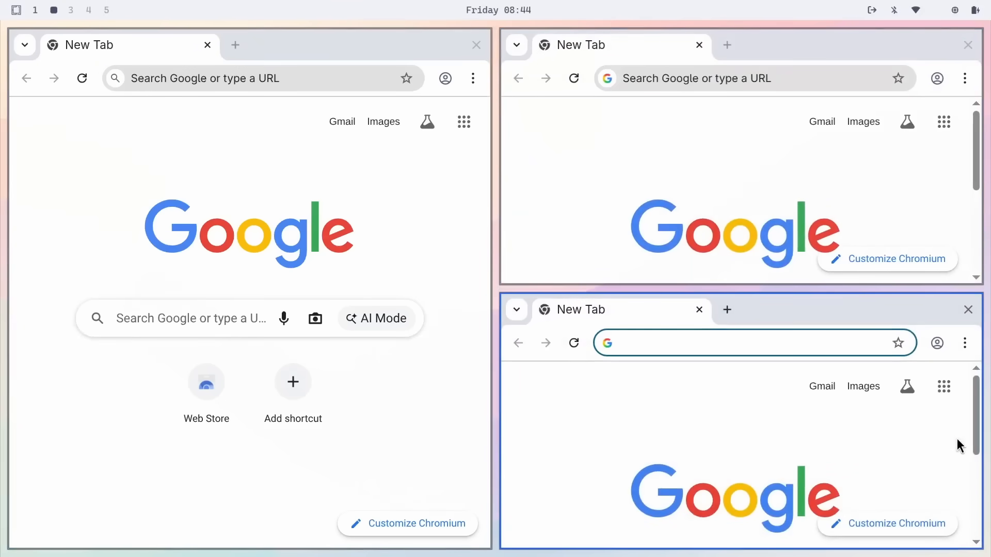
{"action": "type", "text": "z"}
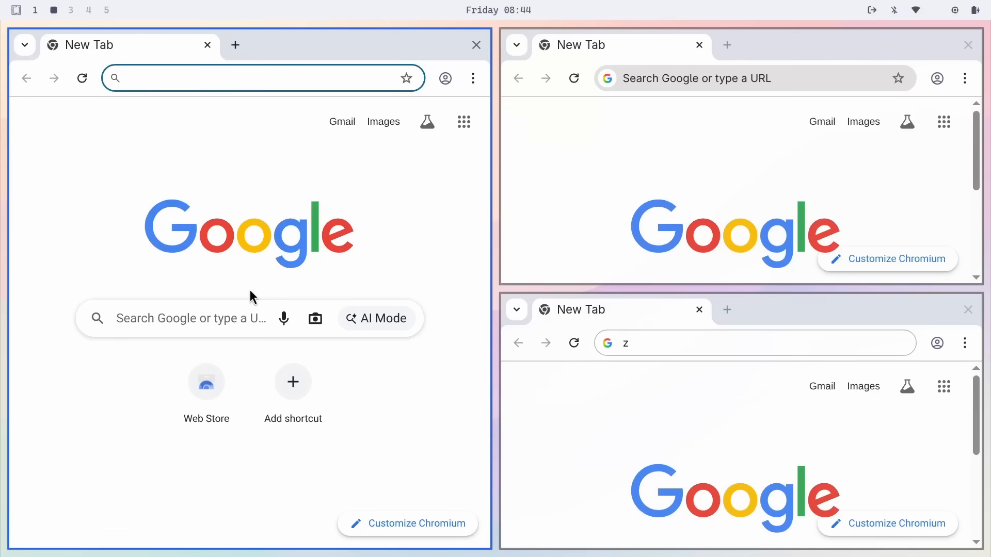
{"action": "left_click", "coordinate": [745, 429]}
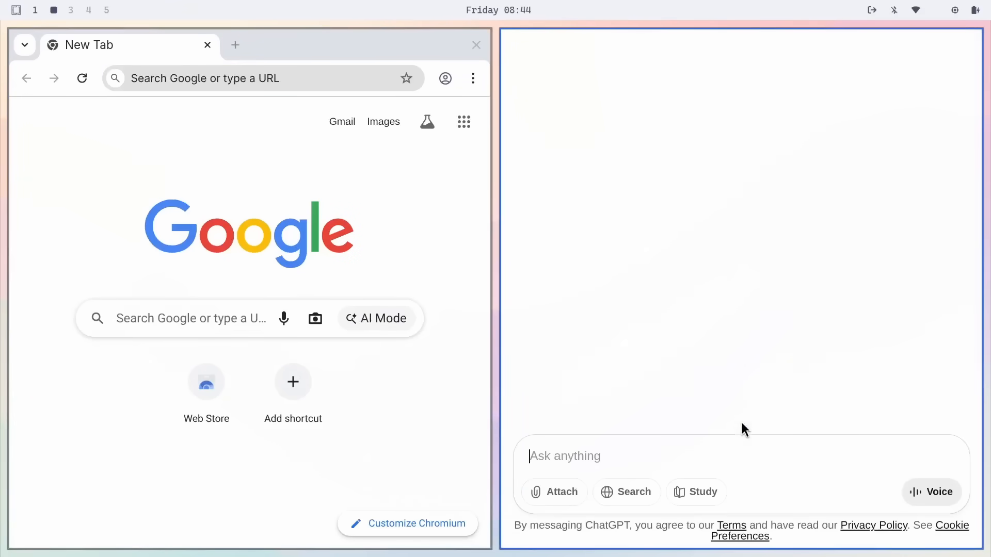
Ask ChatGPT 'give me the list of pre-installed software on omarchy' and scroll the reply
{"action": "type", "text": "give"}
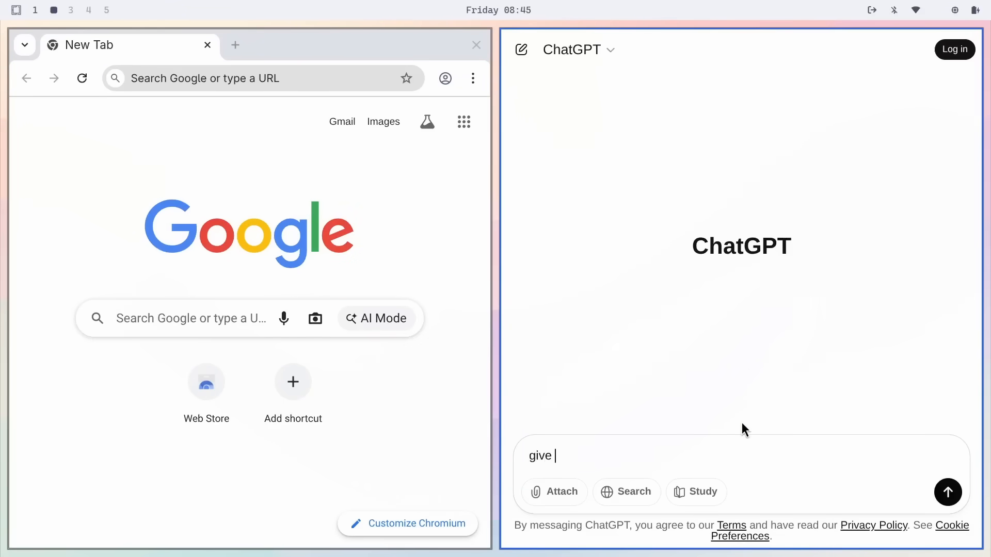
{"action": "type", "text": "me the list of pre-"}
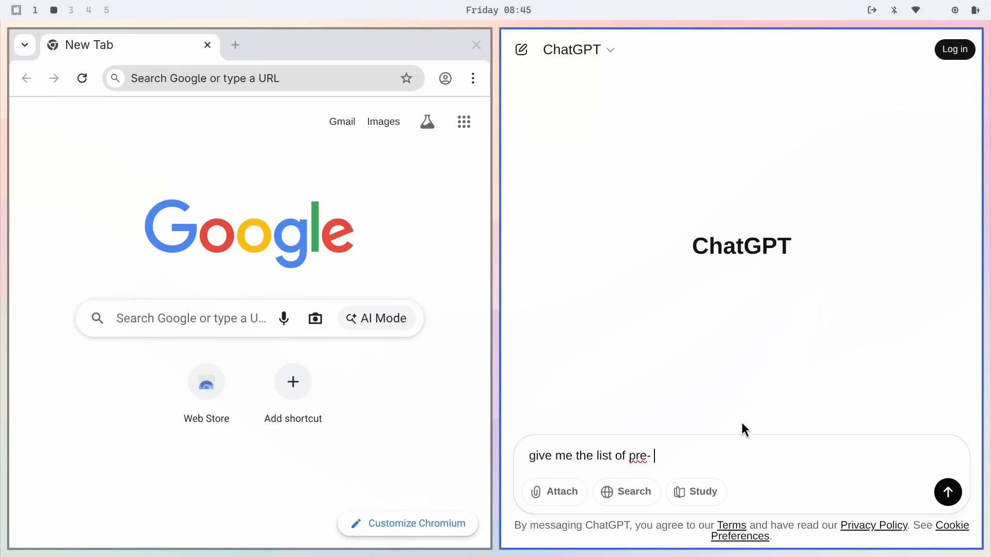
{"action": "type", "text": "installed software on"}
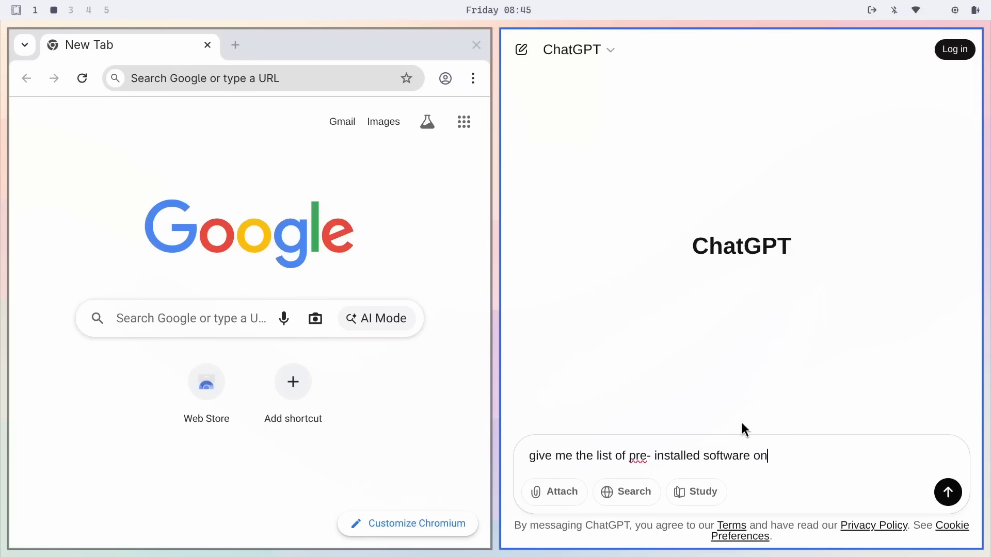
{"action": "type", "text": "omarchy"}
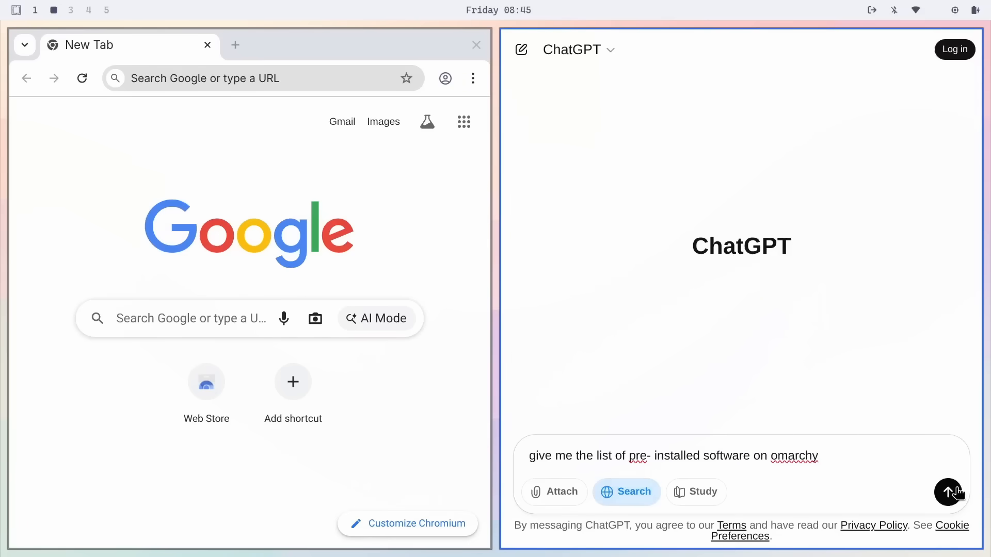
{"action": "left_click", "coordinate": [948, 492]}
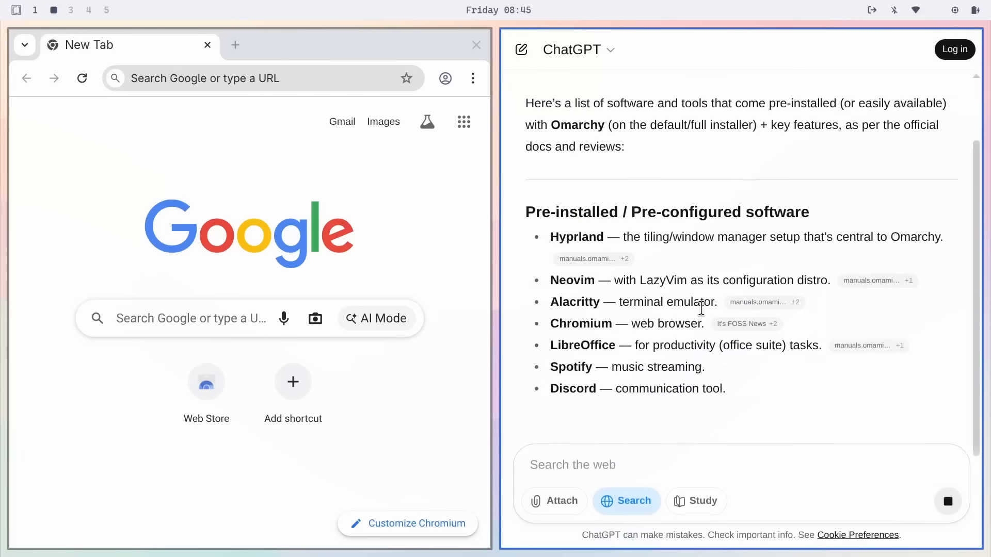
{"action": "scroll", "scroll_direction": "down", "scroll_amount": 3}
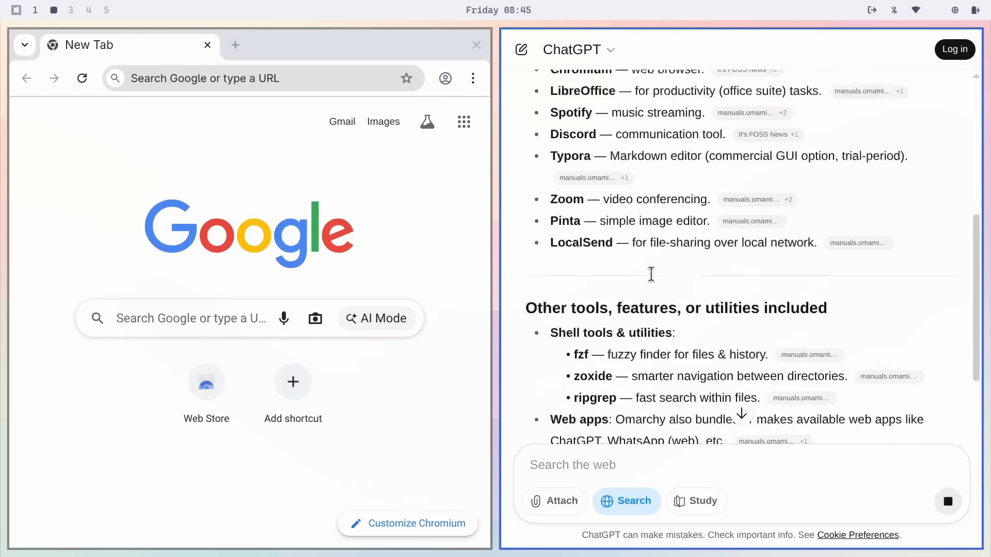
{"action": "scroll", "scroll_direction": "down", "scroll_amount": 3}
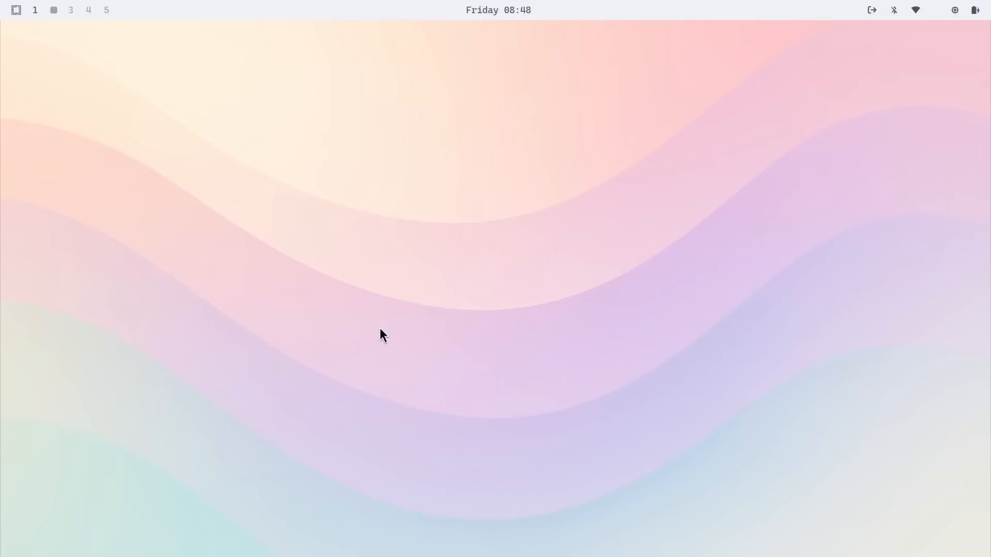
Launch Obsidian by searching 'obs' and open the Ubuntu 25.10 What's New note
{"action": "type", "text": "obs"}
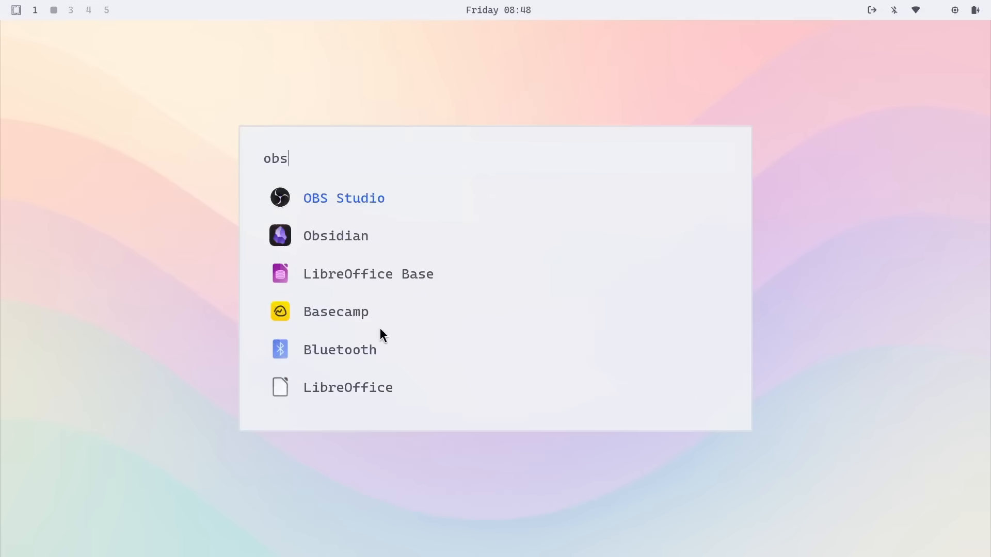
{"action": "key", "text": "Down"}
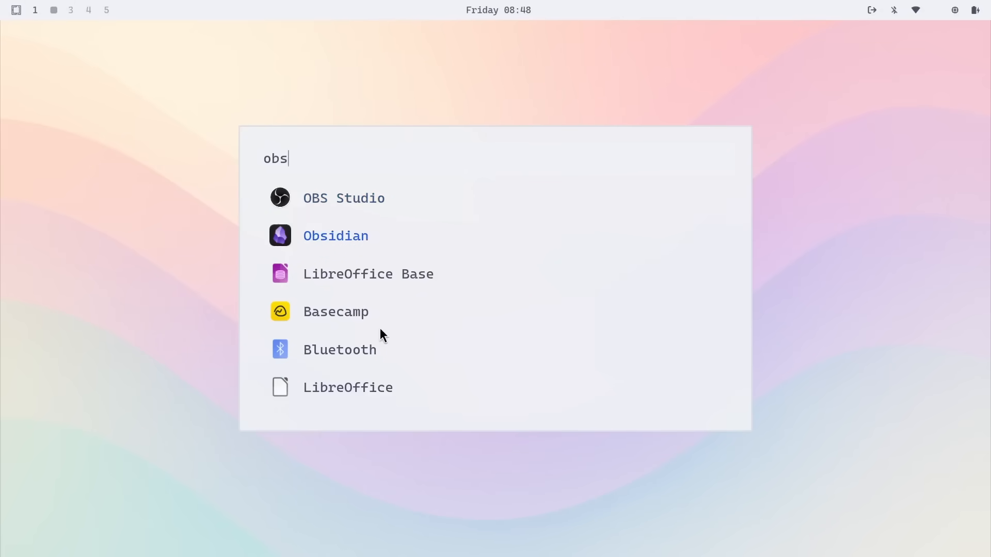
{"action": "left_click", "coordinate": [335, 236]}
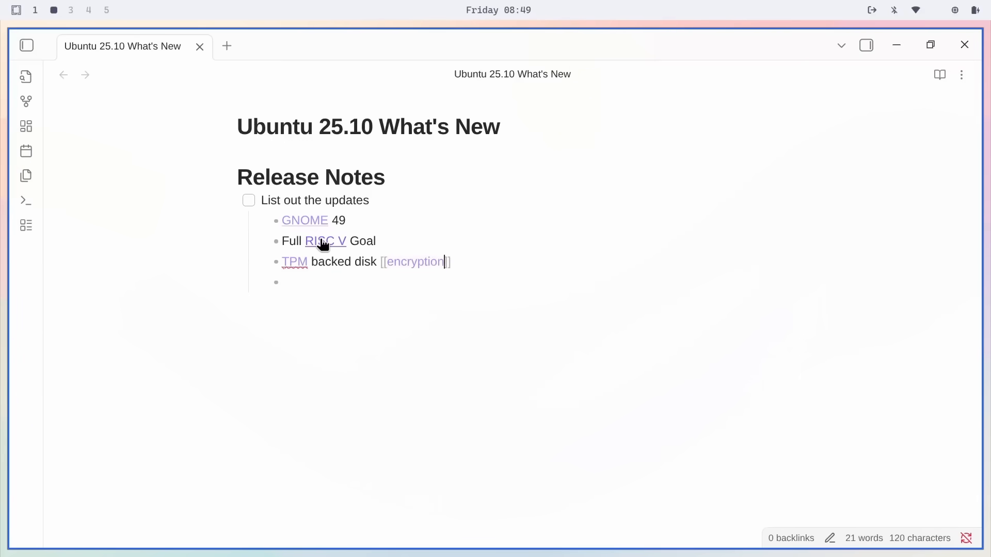
{"action": "left_click", "coordinate": [26, 101]}
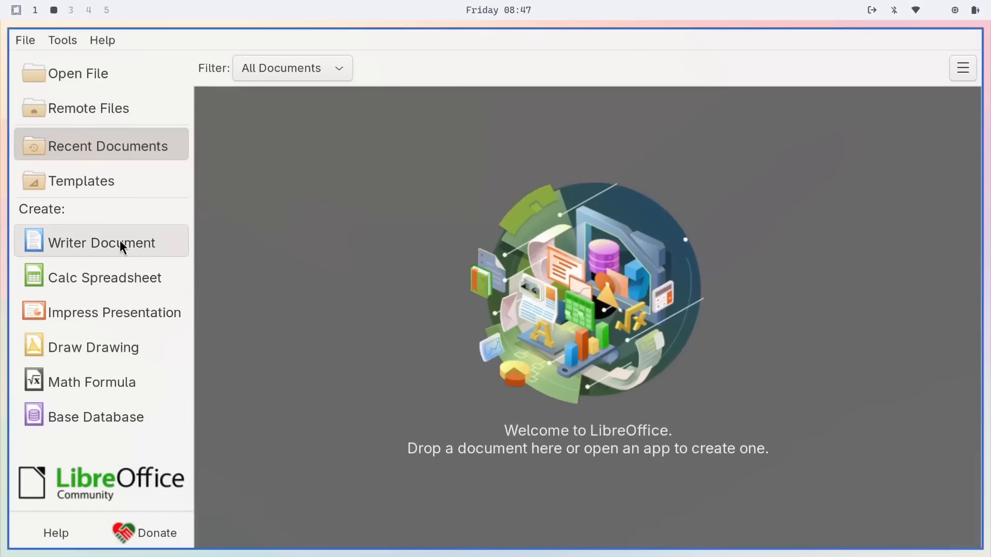
Create a new Writer document from the Start Center and advance the welcome dialog
{"action": "left_click", "coordinate": [101, 242]}
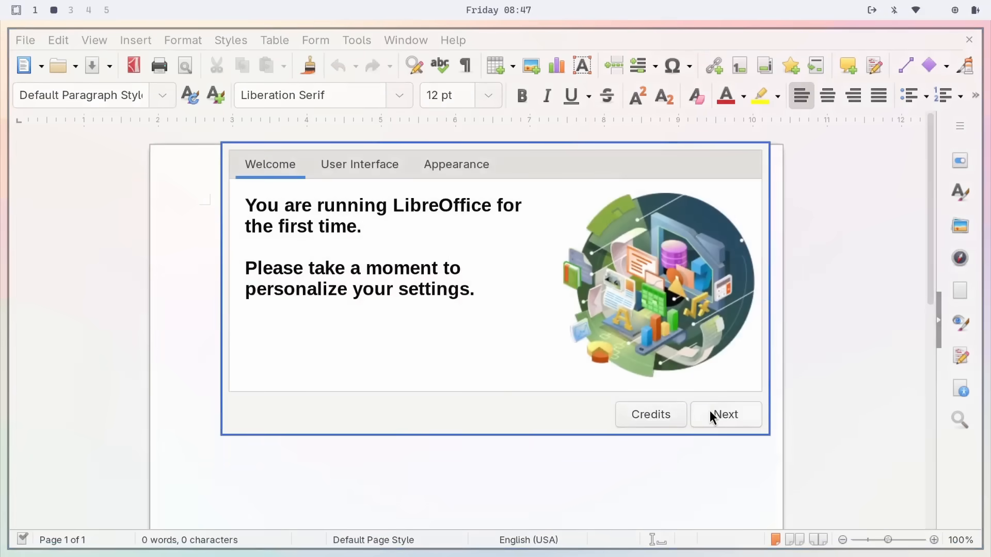
{"action": "left_click", "coordinate": [724, 415]}
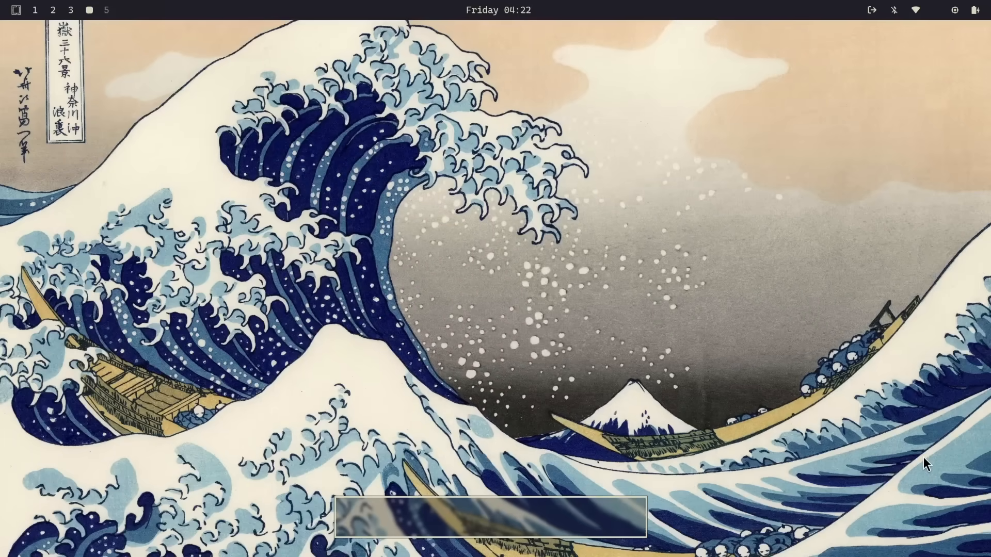
Replace the Great Wave theme with the green city theme via the launcher's theme picker
{"action": "type", "text": "curl -fsSL https://omarchy.org/install | bash"}
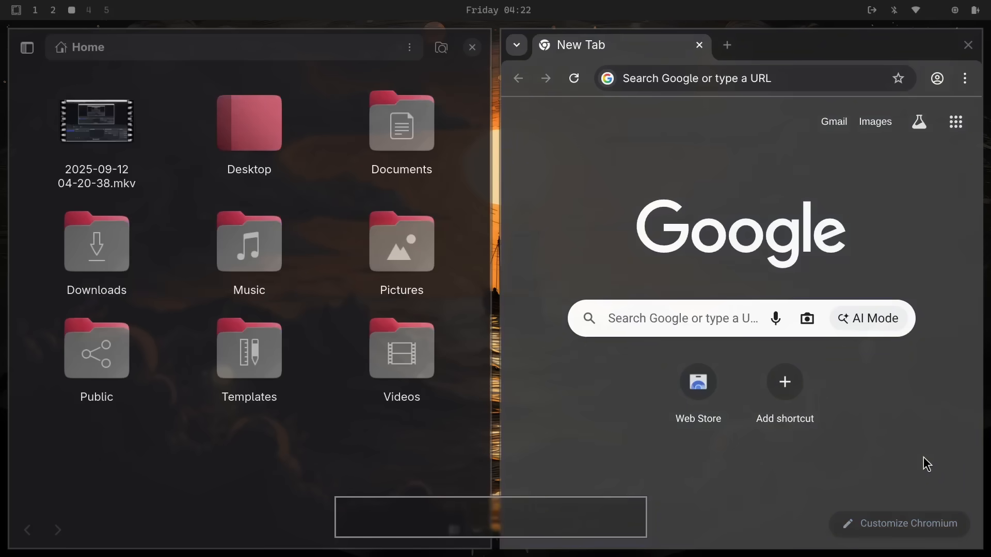
{"action": "key", "text": "Super+Space"}
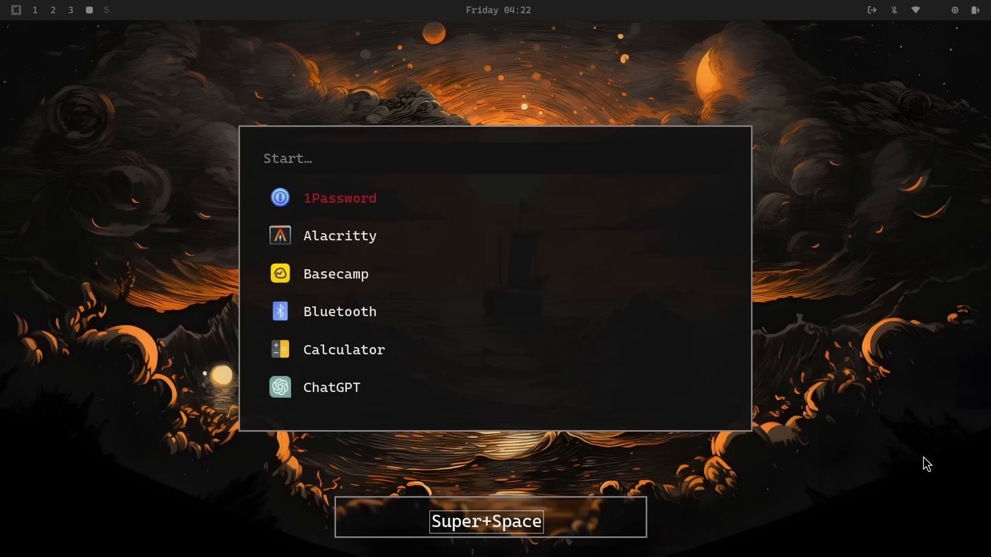
{"action": "key", "text": "Escape"}
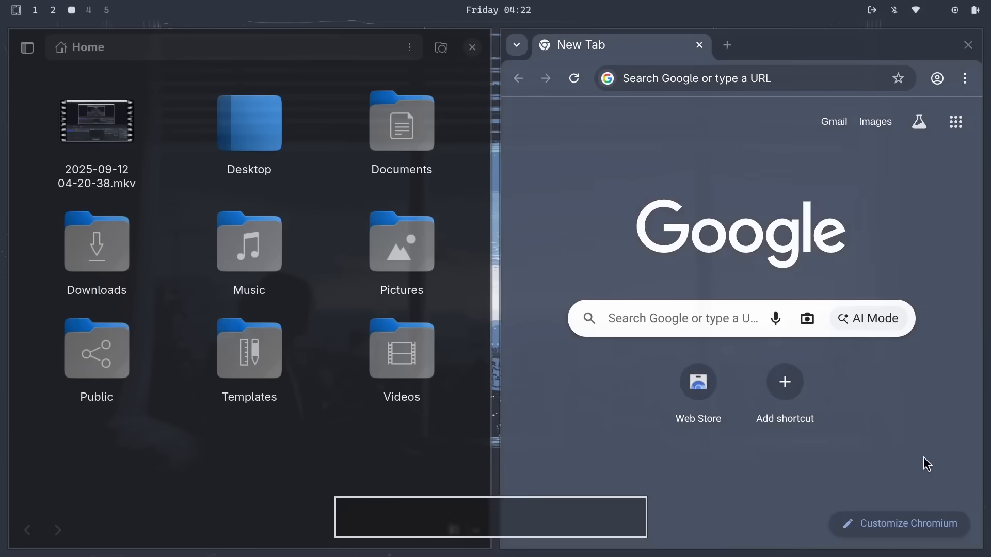
{"action": "key", "text": "Super+space"}
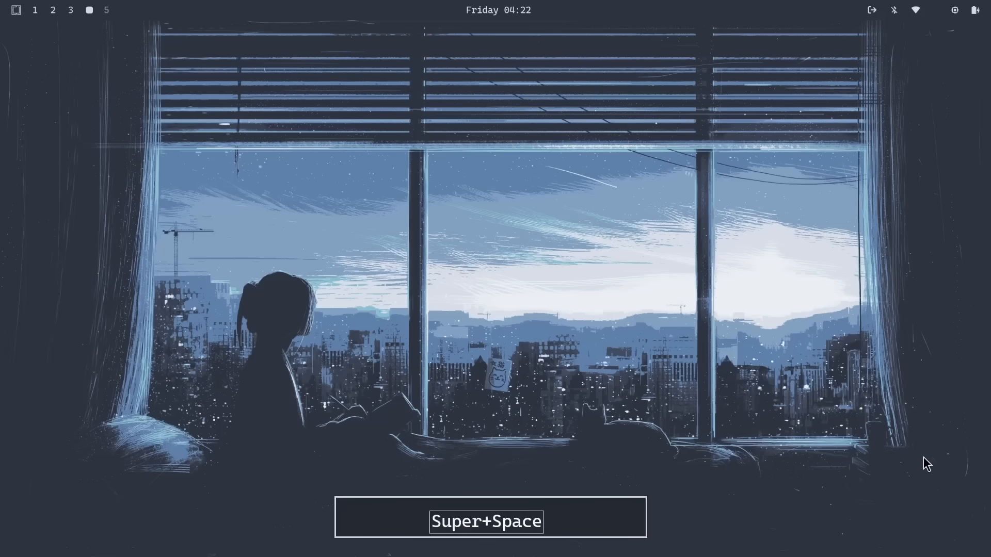
{"action": "key", "text": "Super+space"}
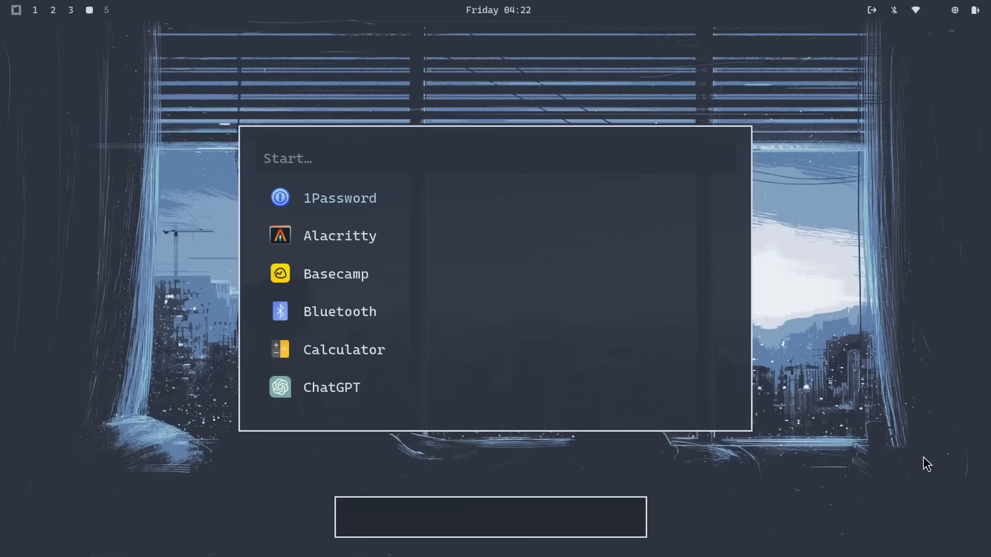
{"action": "key", "text": "super+ctrl+shift+space"}
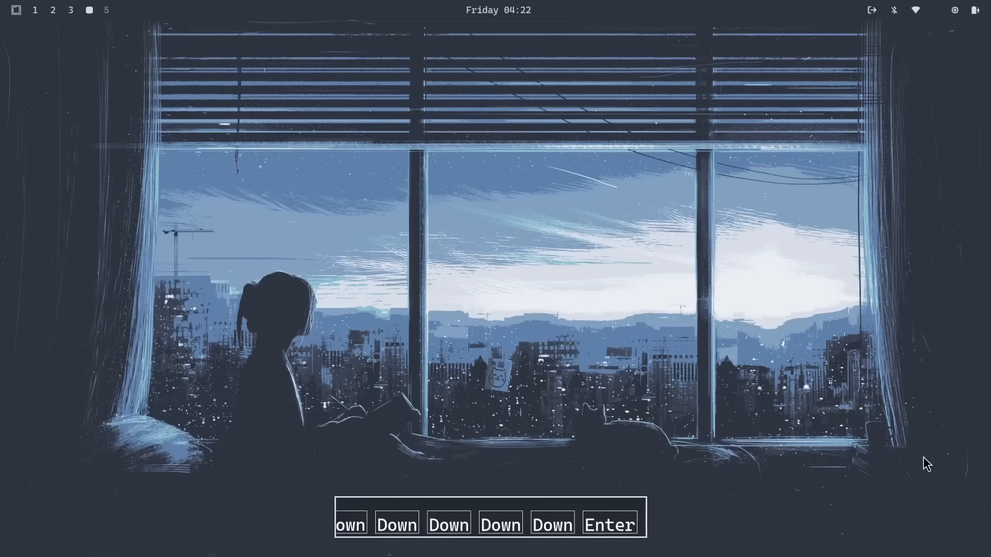
View the new theme on workspace 3 with Files and Chromium, then workspace 4
{"action": "key", "text": "Super+3"}
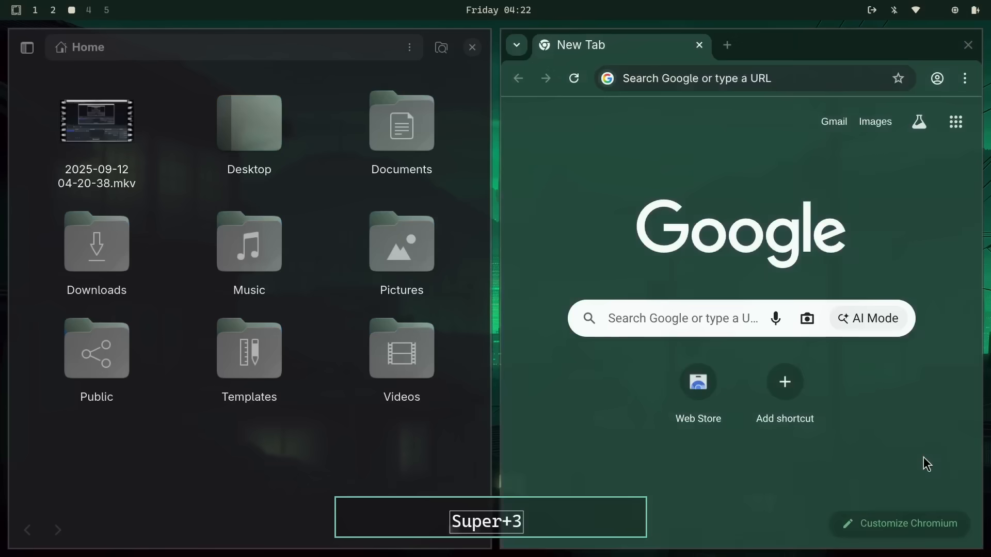
{"action": "key", "text": "Super+3"}
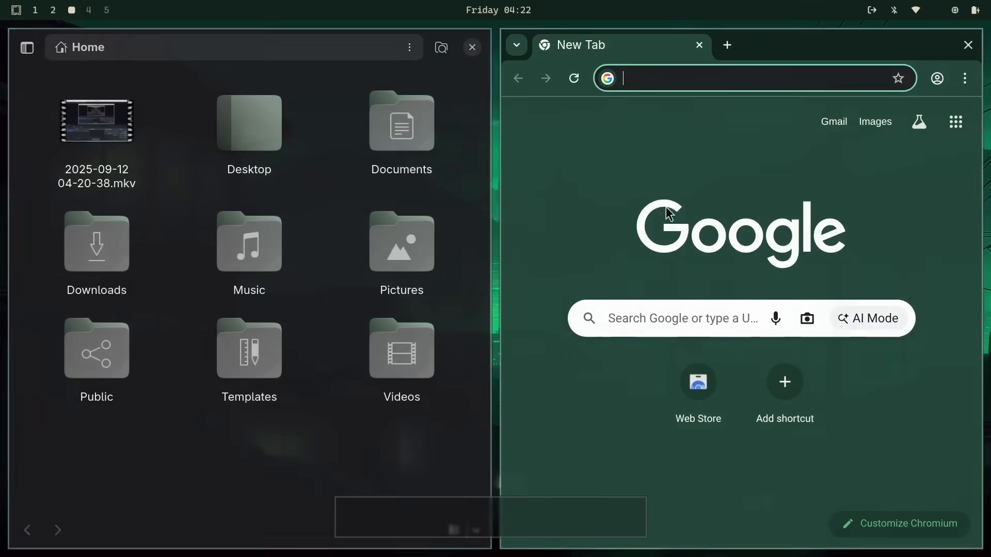
{"action": "key", "text": "Super+4"}
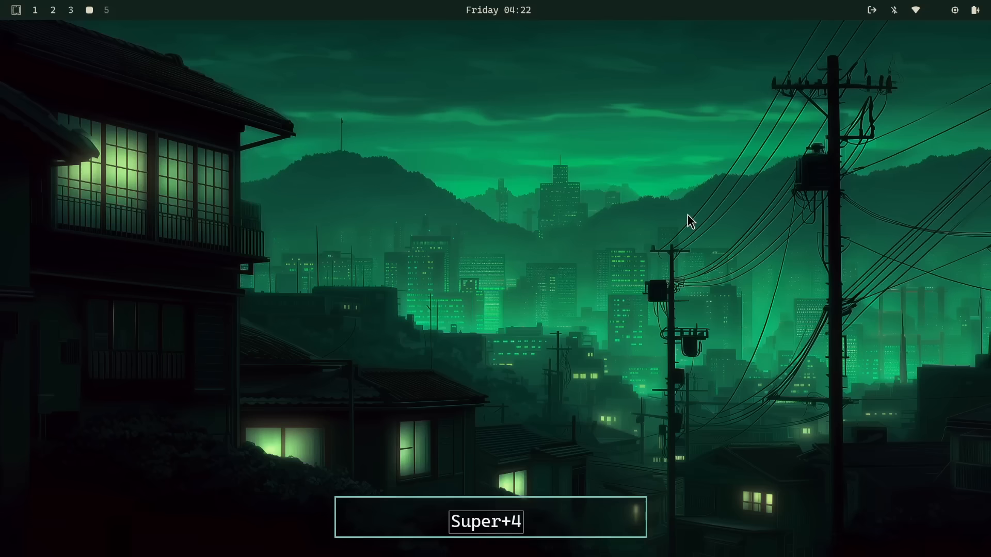
{"action": "key", "text": "Super+4"}
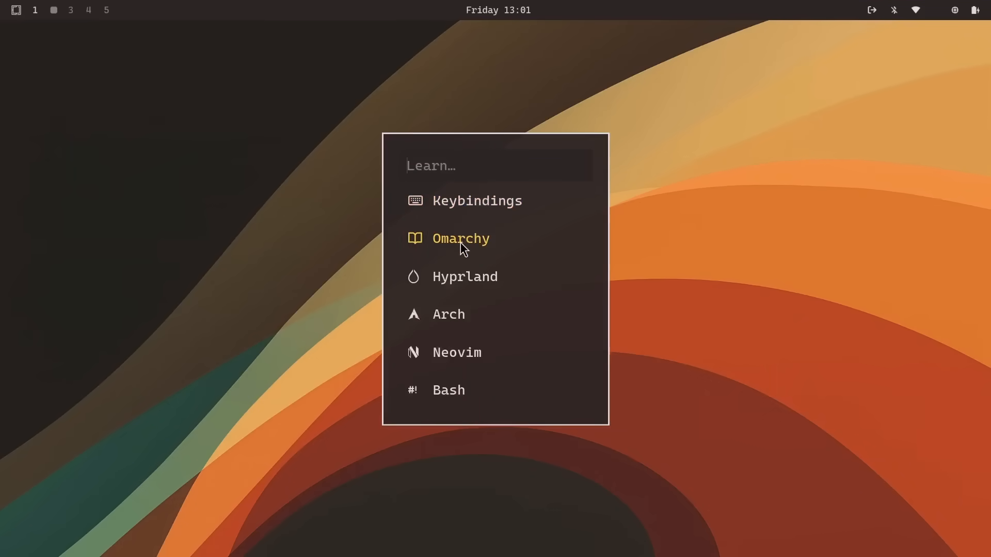
Open the Omarchy Manual, skim the Welcome page, and read the Themes chapter
{"action": "left_click", "coordinate": [461, 239]}
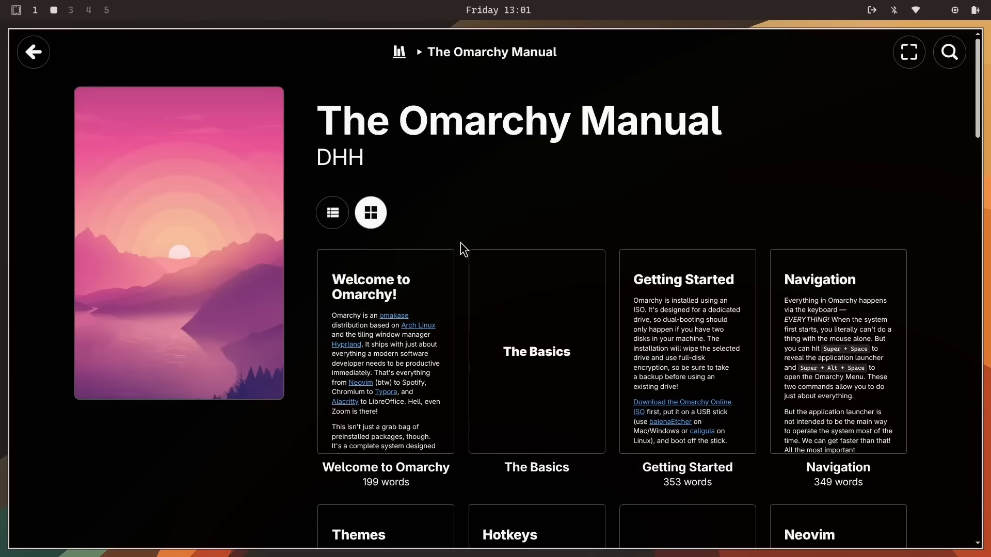
{"action": "scroll", "scroll_direction": "down", "scroll_amount": 3}
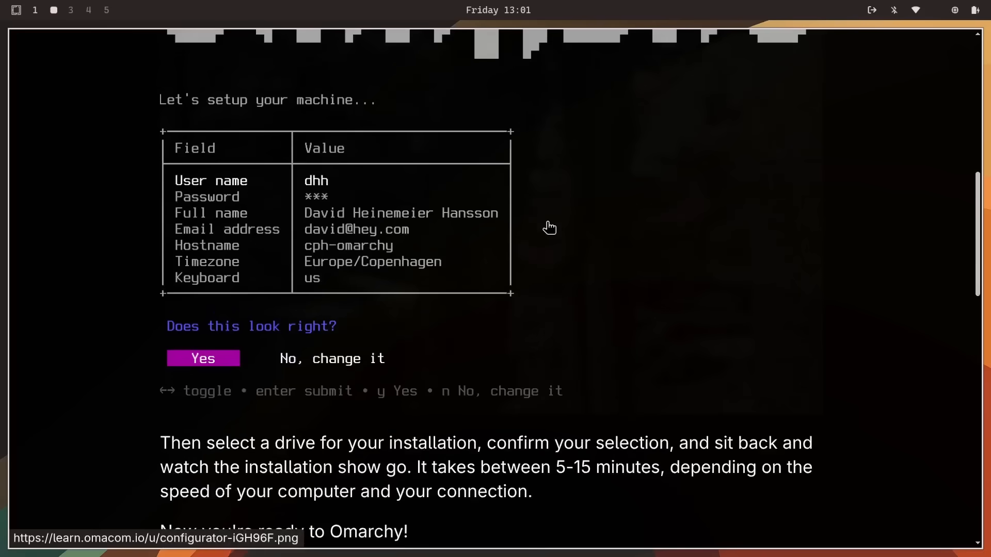
{"action": "mouse_move", "coordinate": [435, 294]}
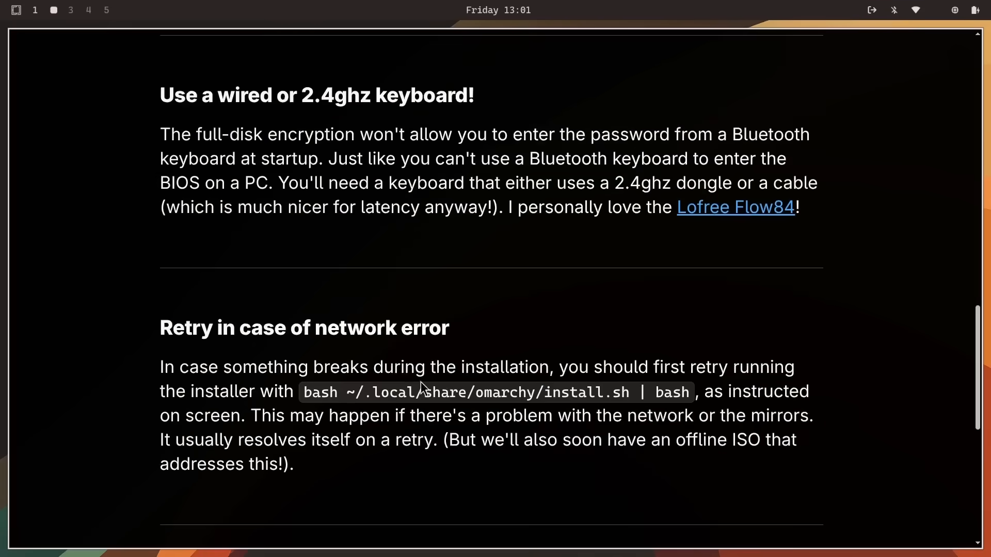
{"action": "scroll", "scroll_direction": "up", "scroll_amount": 3}
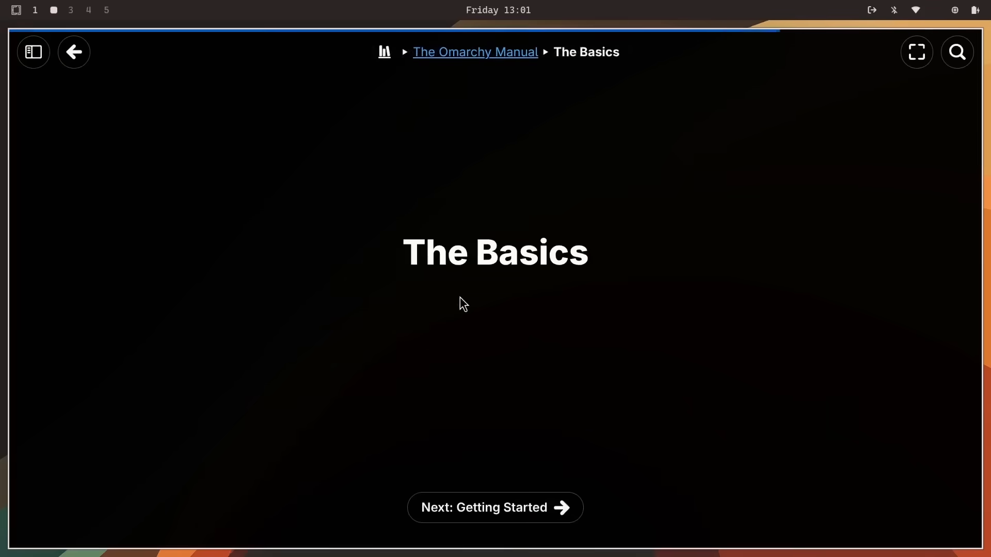
{"action": "left_click", "coordinate": [33, 51]}
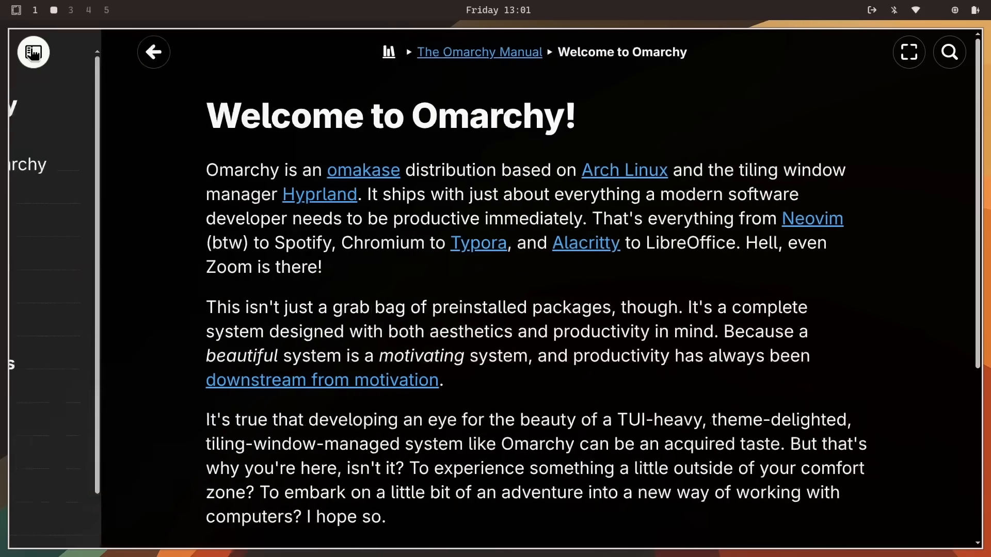
{"action": "left_click", "coordinate": [34, 52]}
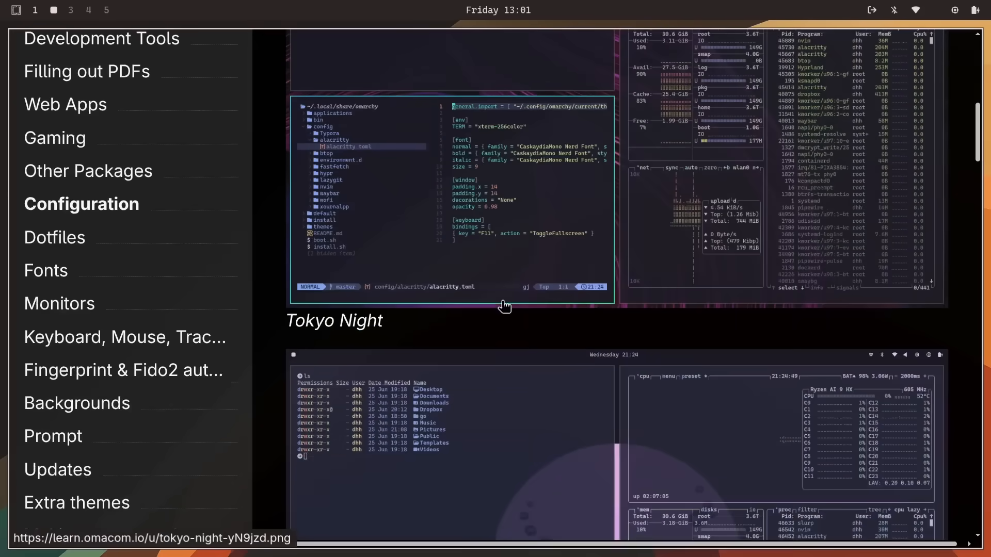
{"action": "scroll", "scroll_direction": "down", "scroll_amount": 3}
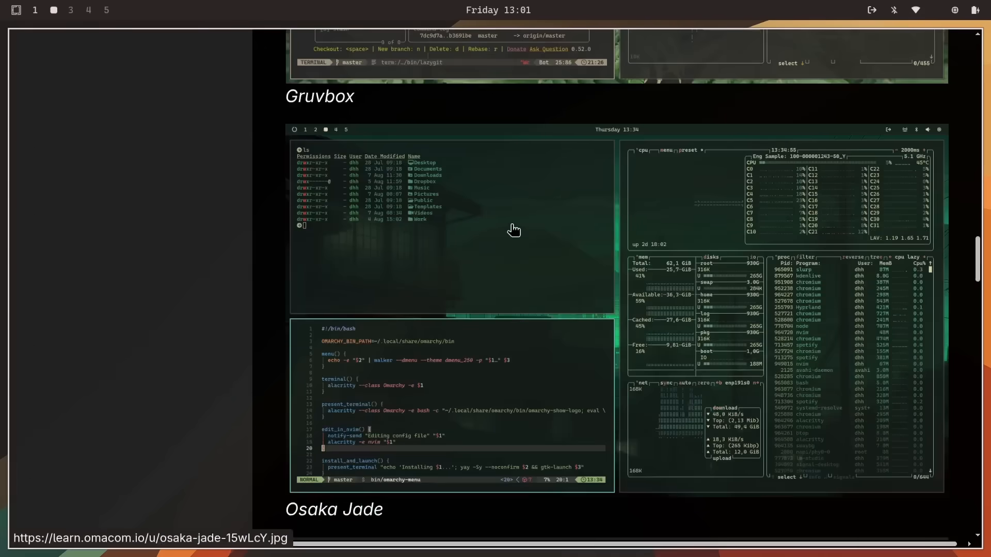
{"action": "scroll", "scroll_direction": "down", "scroll_amount": 3}
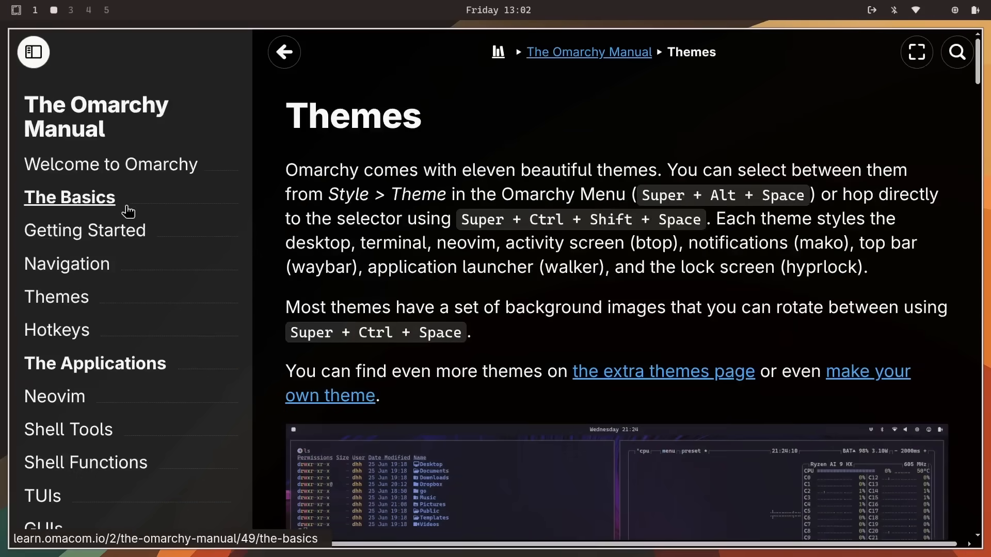
Browse the Getting Started, The Applications, Neovim and Shell Tools chapters
{"action": "left_click", "coordinate": [84, 230]}
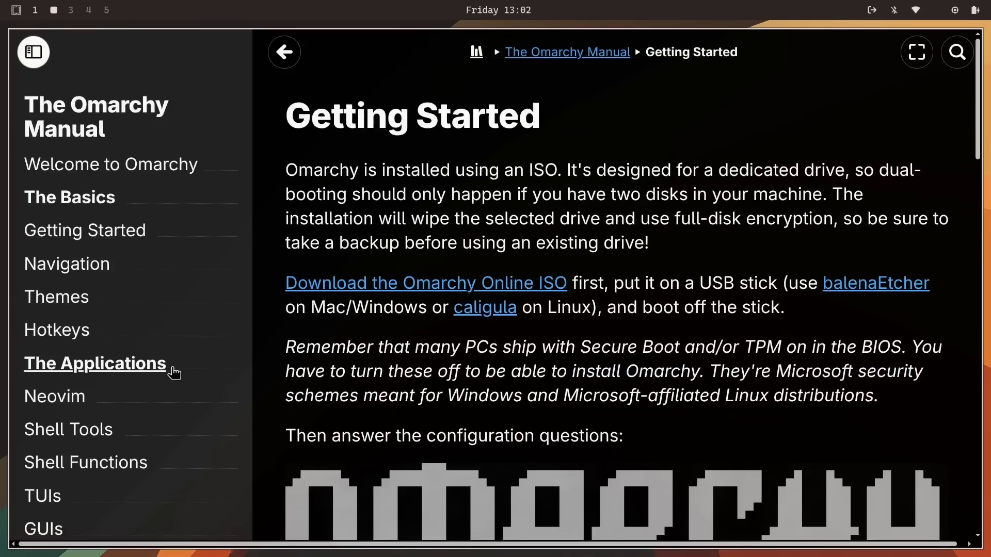
{"action": "left_click", "coordinate": [94, 363]}
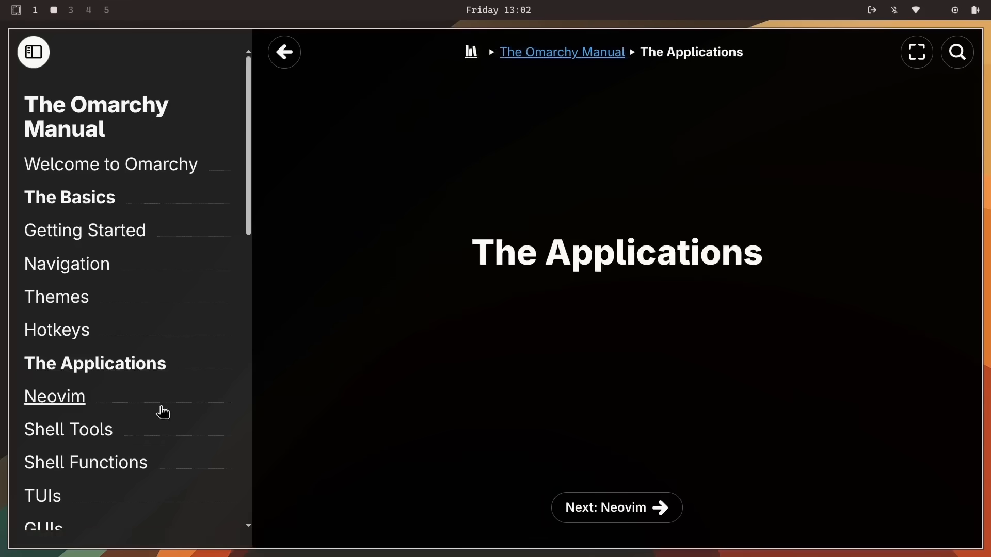
{"action": "left_click", "coordinate": [54, 397]}
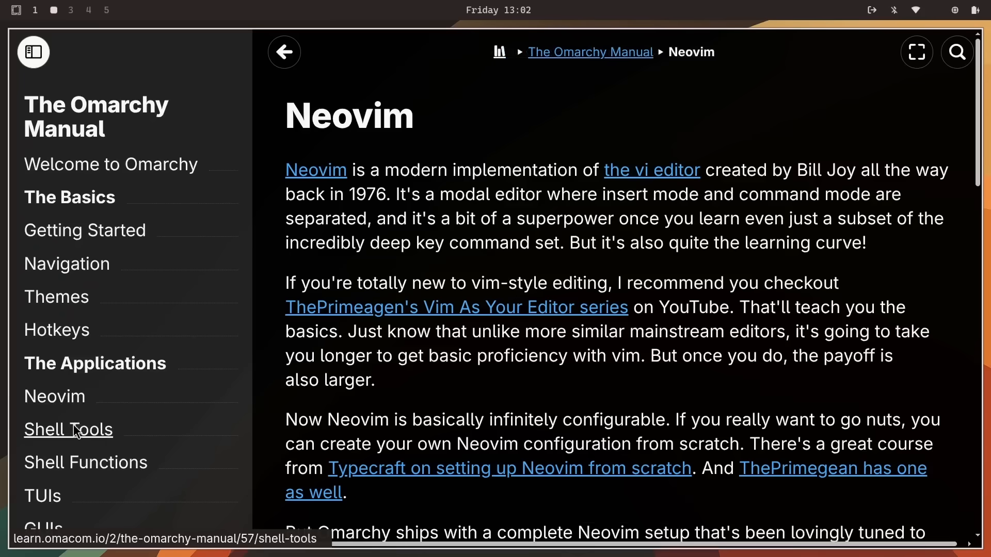
{"action": "left_click", "coordinate": [67, 430]}
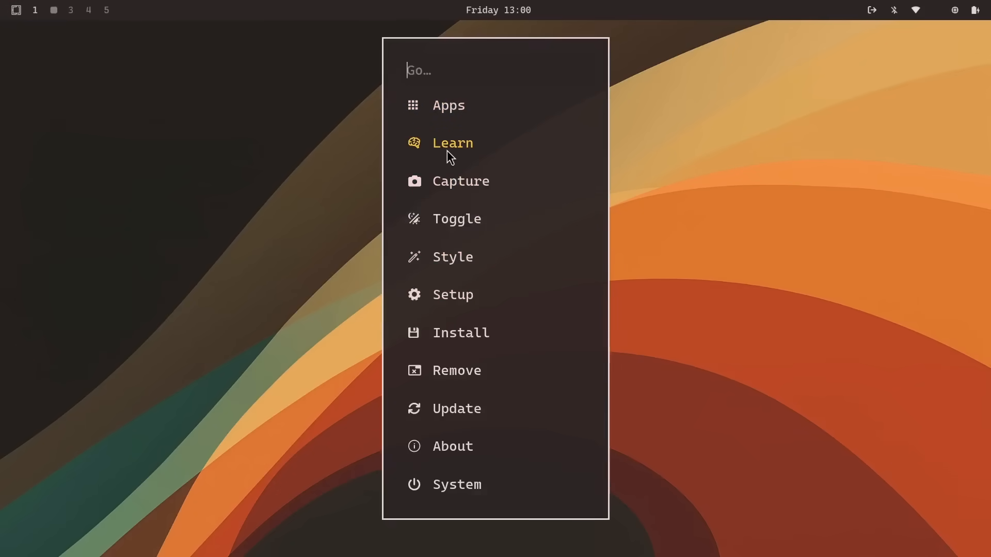
Open Learn > Keybindings and scroll through the recording, workspace, notification and window shortcuts
{"action": "left_click", "coordinate": [453, 143]}
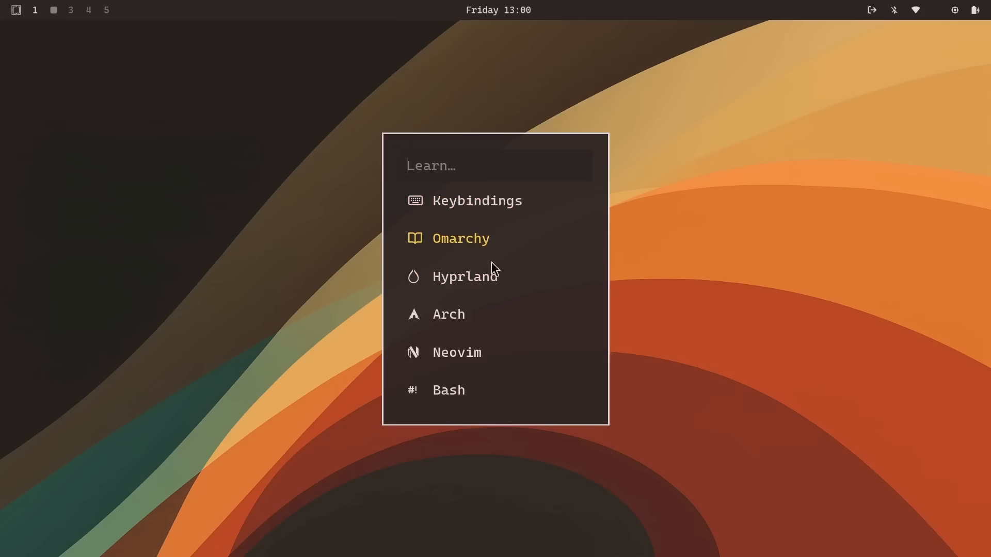
{"action": "left_click", "coordinate": [476, 201]}
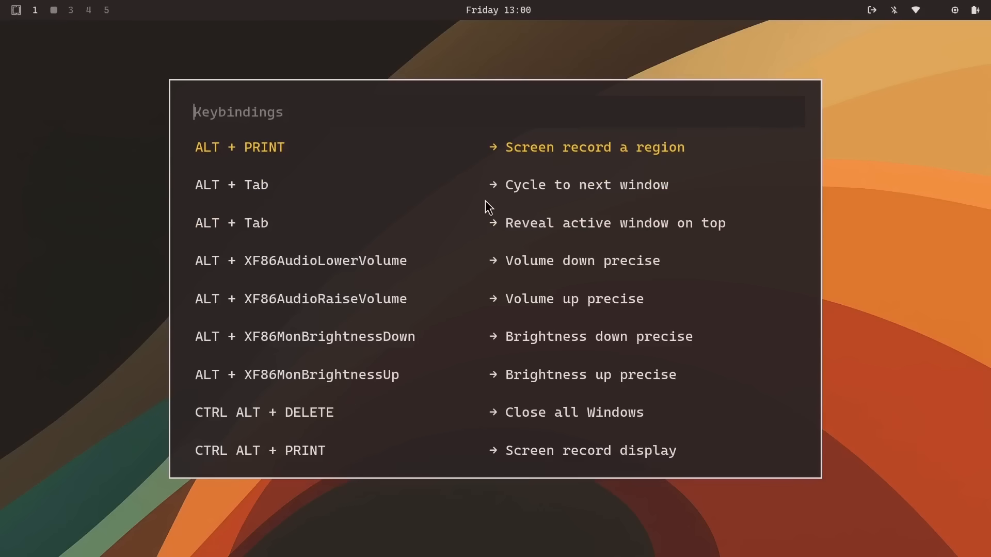
{"action": "scroll", "scroll_direction": "down", "scroll_amount": 3}
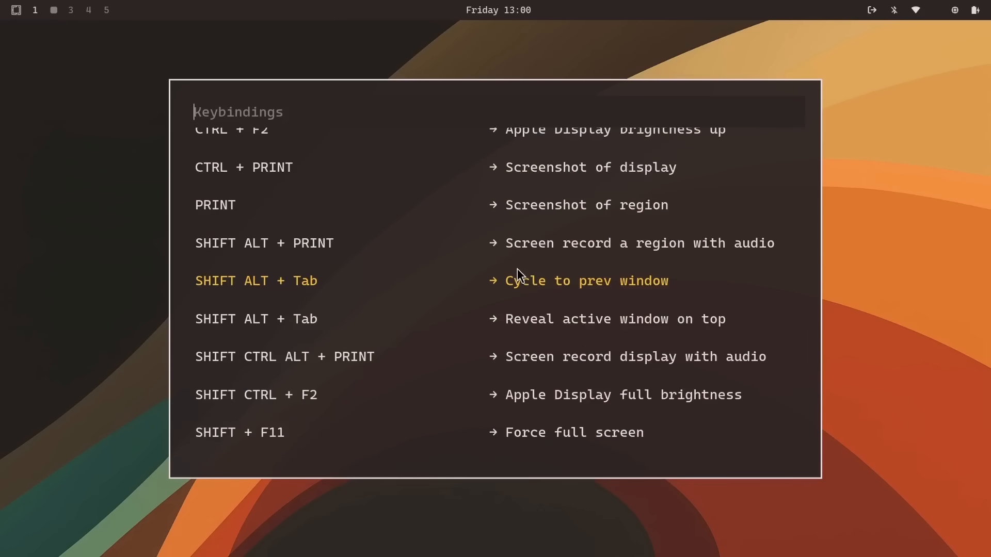
{"action": "scroll", "scroll_direction": "down", "scroll_amount": 3}
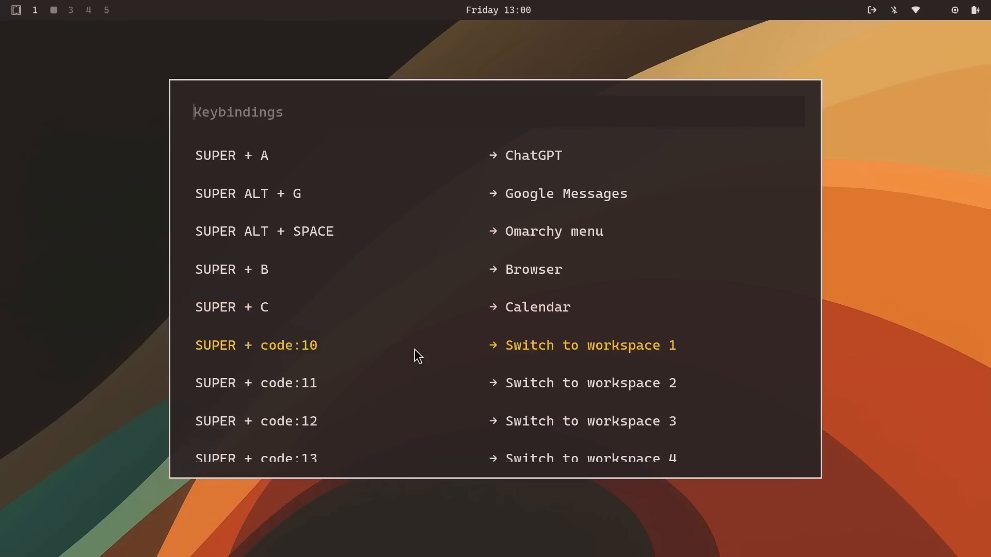
{"action": "scroll", "scroll_direction": "down", "scroll_amount": 3}
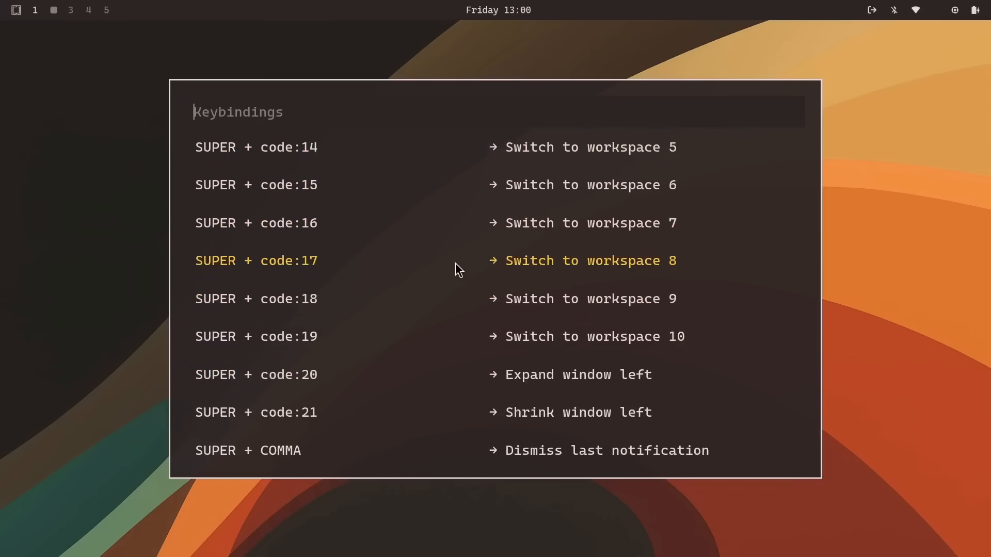
{"action": "mouse_move", "coordinate": [339, 407]}
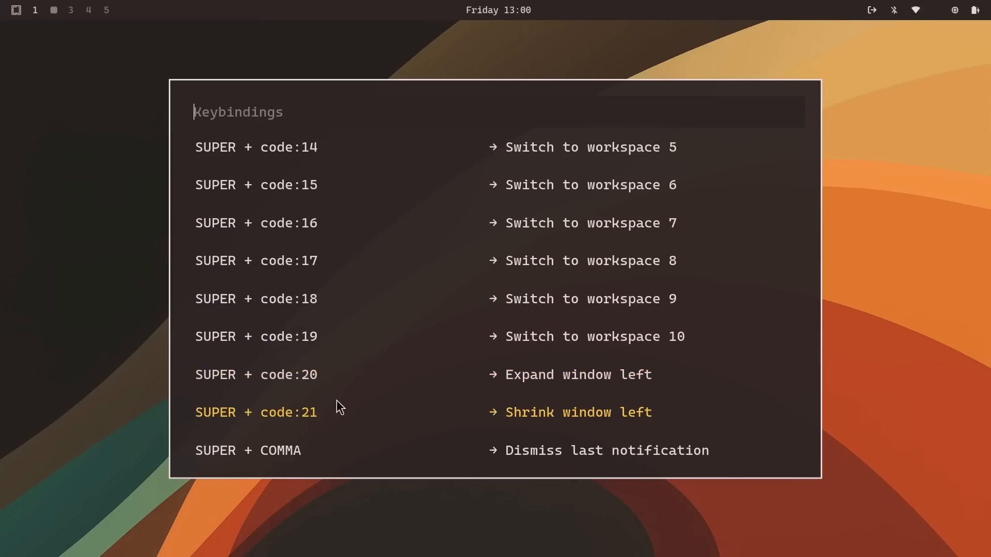
{"action": "scroll", "scroll_direction": "down", "scroll_amount": 3}
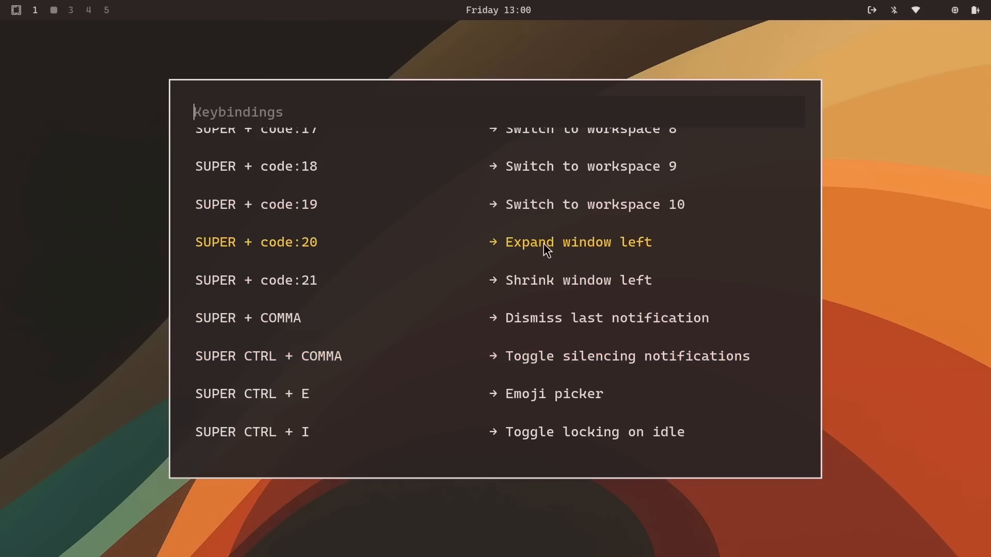
{"action": "scroll", "scroll_direction": "down", "scroll_amount": 3}
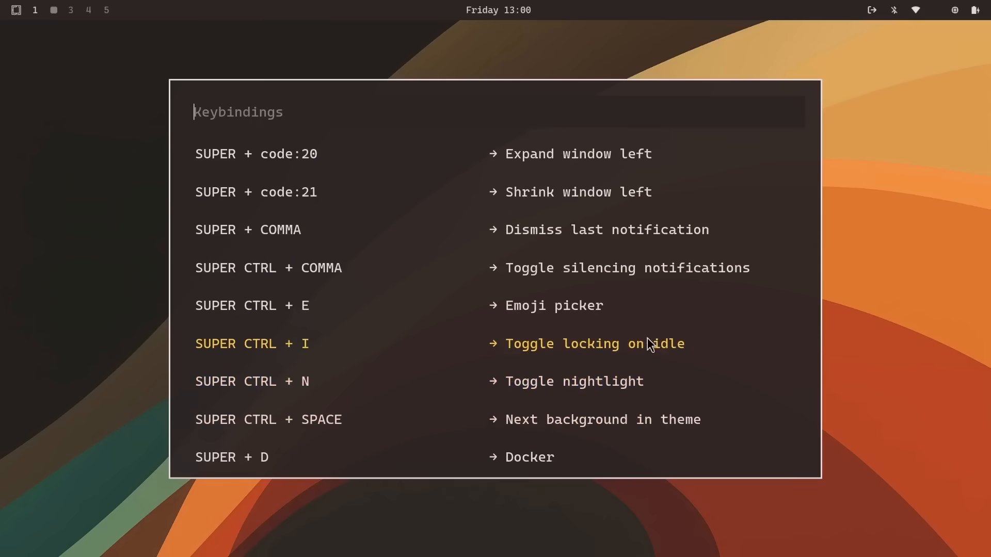
{"action": "mouse_move", "coordinate": [742, 382]}
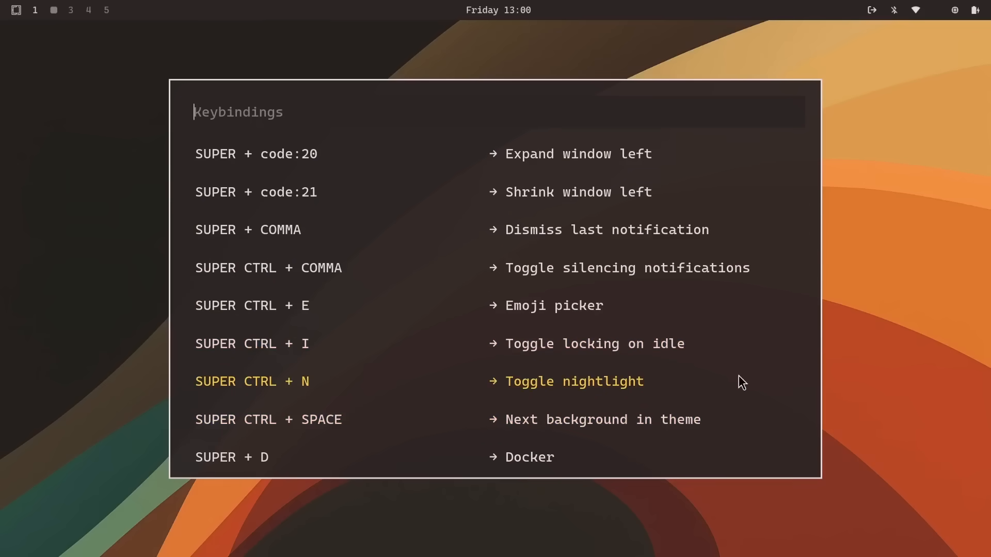
{"action": "scroll", "scroll_direction": "down", "scroll_amount": 3}
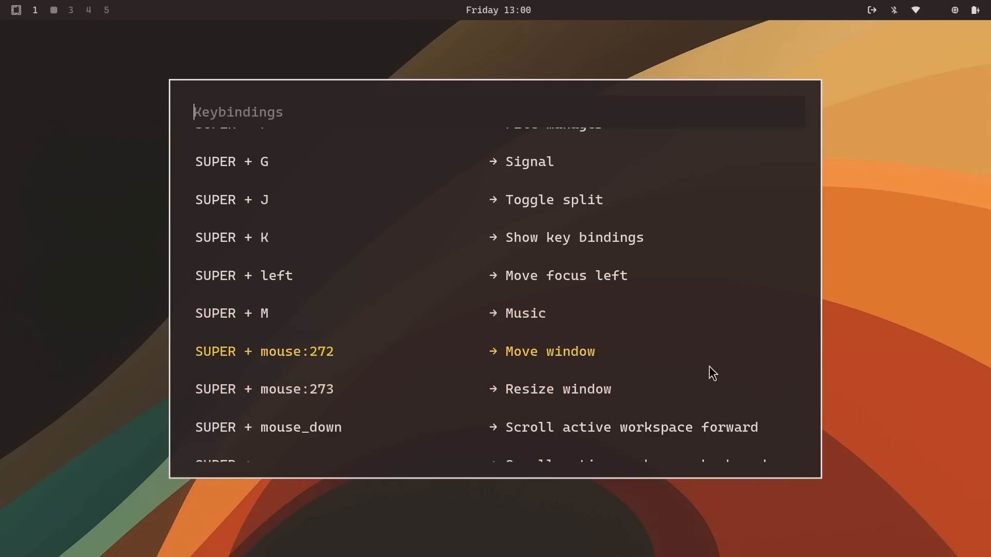
{"action": "scroll", "scroll_direction": "down", "scroll_amount": 3}
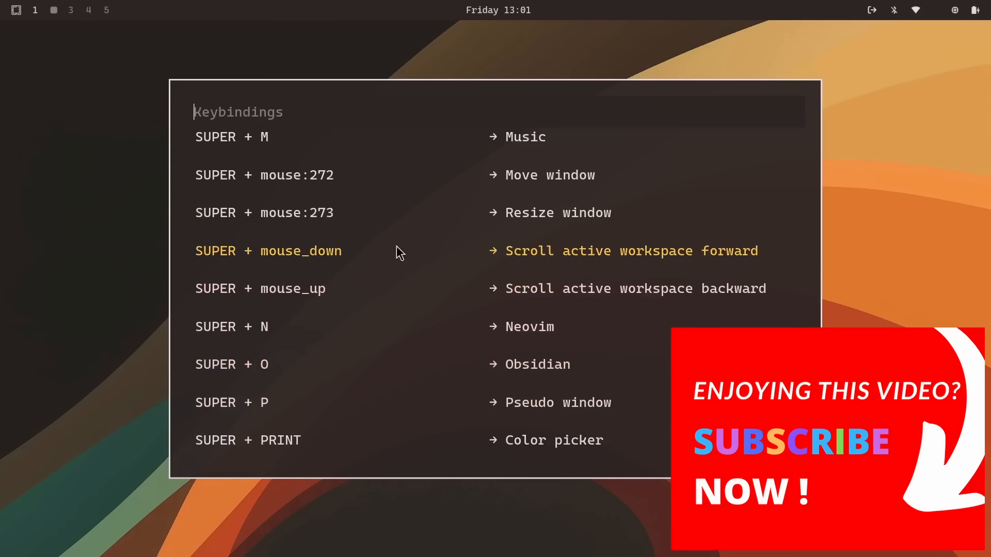
{"action": "scroll", "scroll_direction": "down", "scroll_amount": 3}
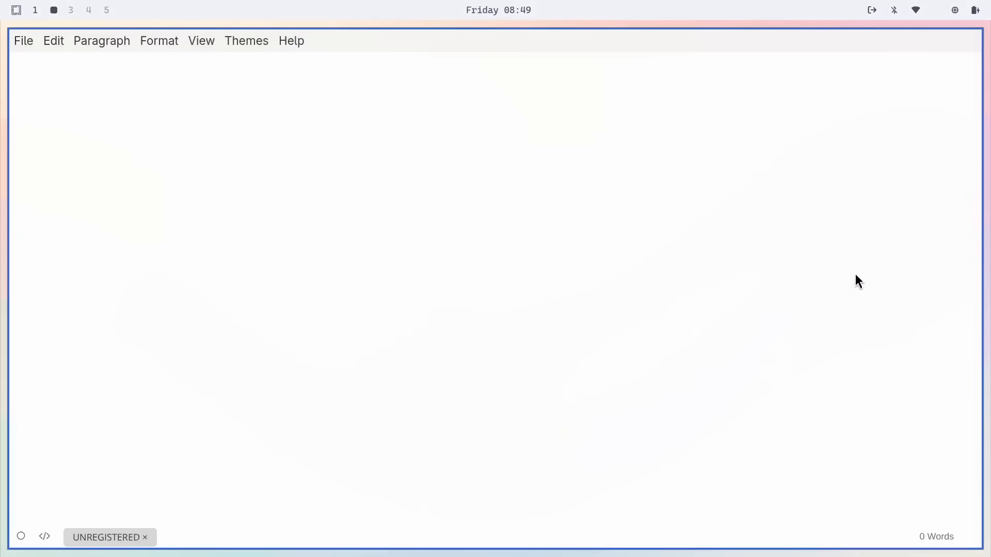
Launch LocalSend, cycle Quick Save through Favorites and On back to Off, then close it
{"action": "left_click", "coordinate": [186, 93]}
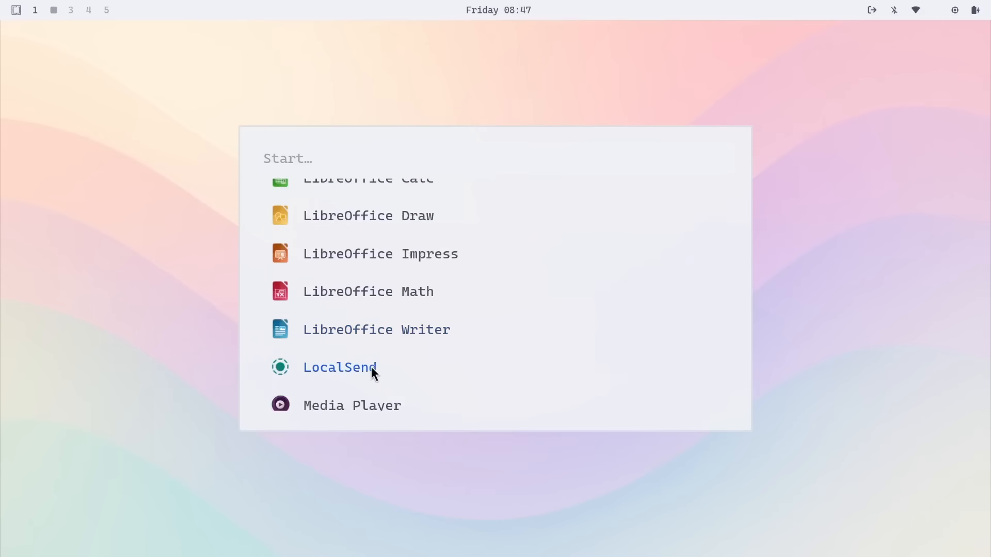
{"action": "left_click", "coordinate": [340, 367]}
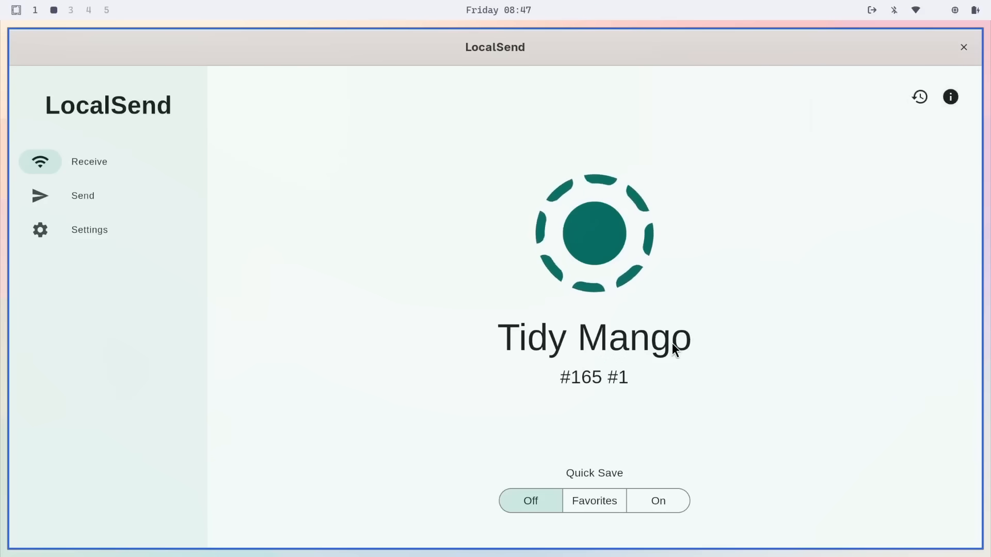
{"action": "left_click", "coordinate": [593, 500]}
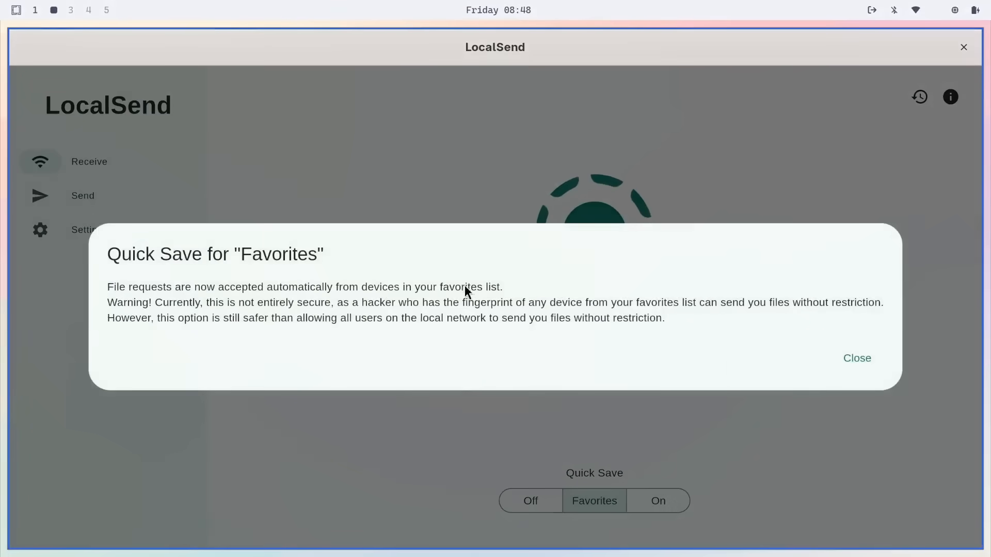
{"action": "left_click", "coordinate": [657, 500]}
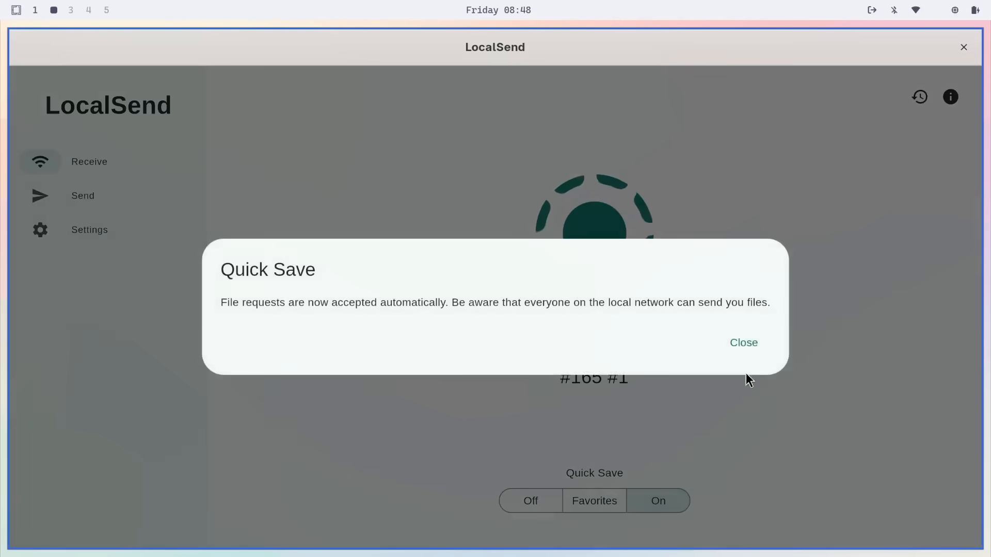
{"action": "left_click", "coordinate": [743, 343]}
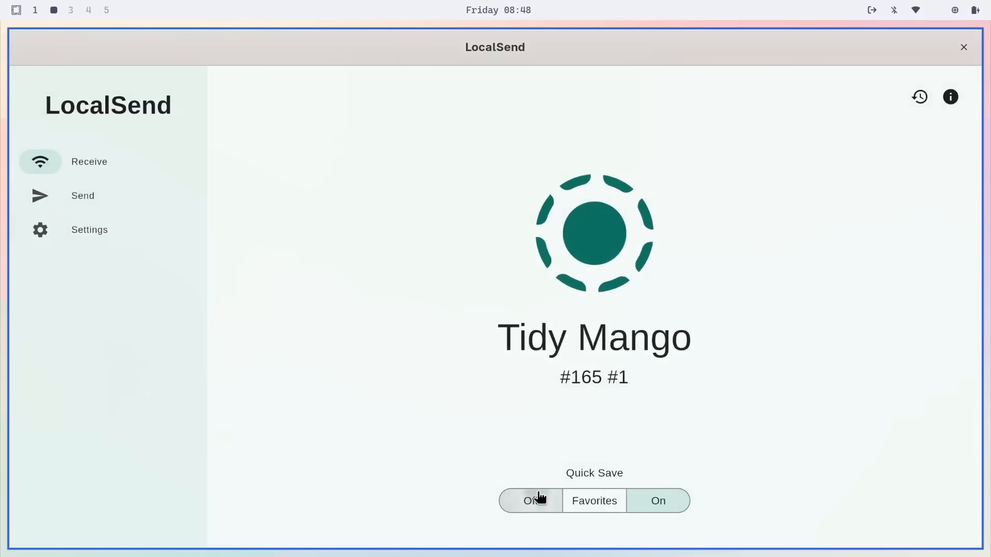
{"action": "left_click", "coordinate": [530, 501]}
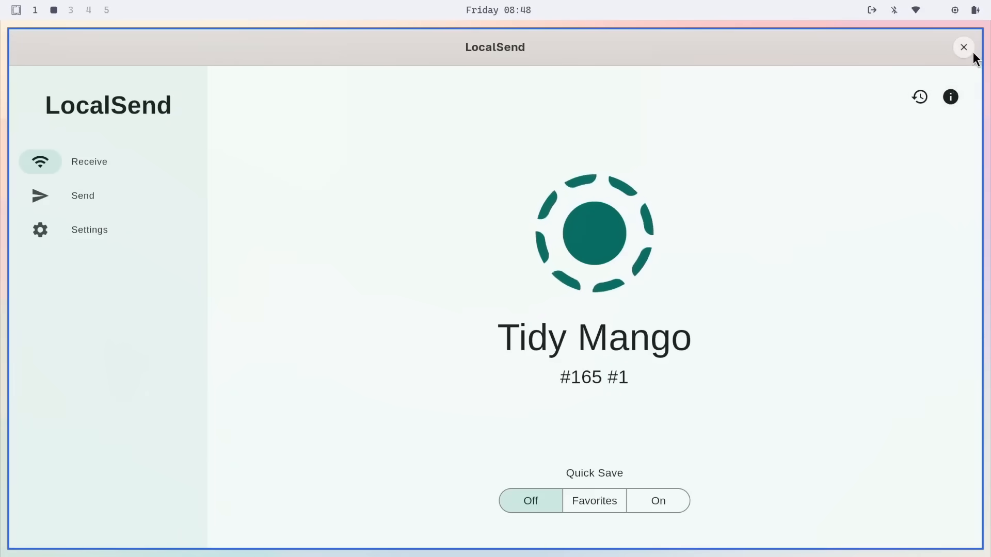
{"action": "left_click", "coordinate": [963, 47]}
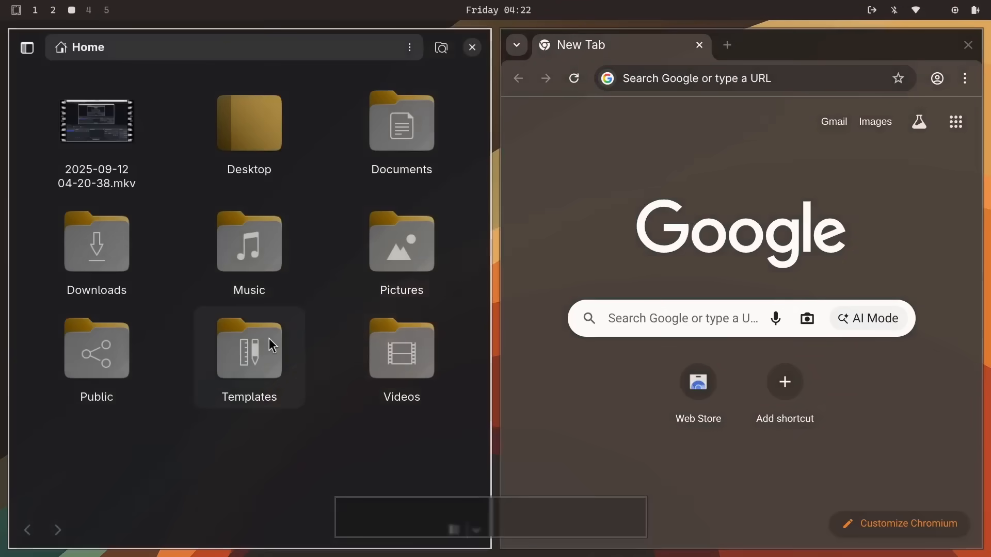
{"action": "mouse_move", "coordinate": [375, 450]}
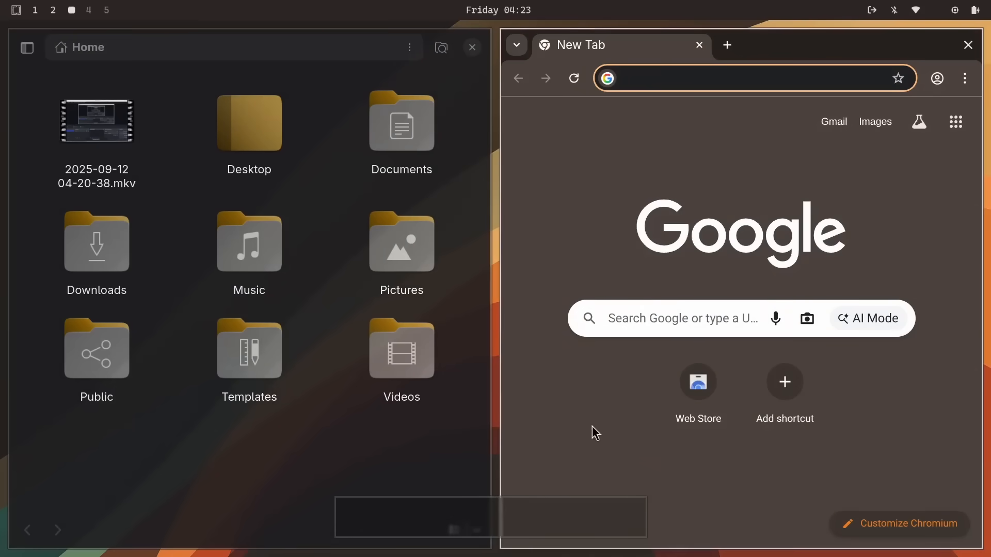
Apply Rose Pine, then Tokyo Night, and view workspaces 3 and 4
{"action": "key", "text": "Super+4"}
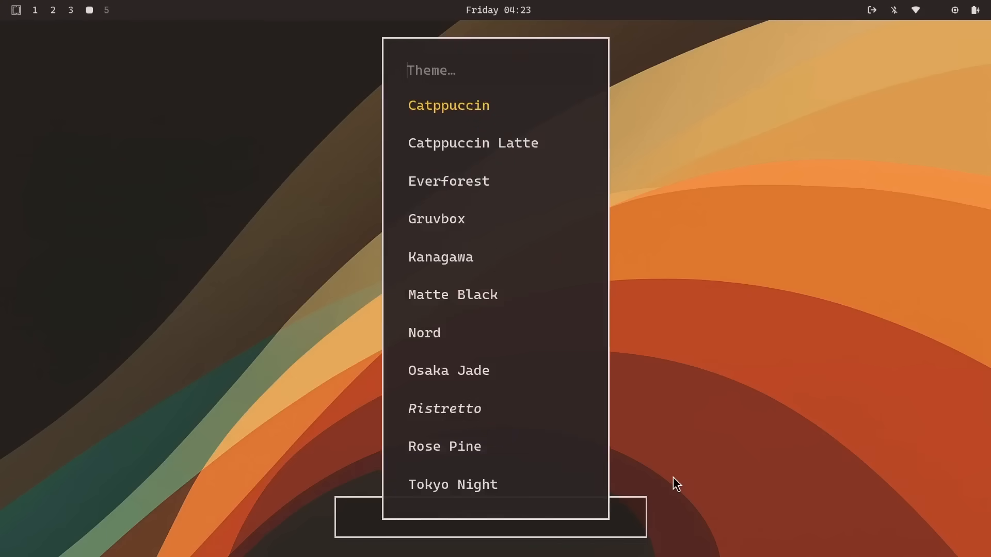
{"action": "key", "text": "Down"}
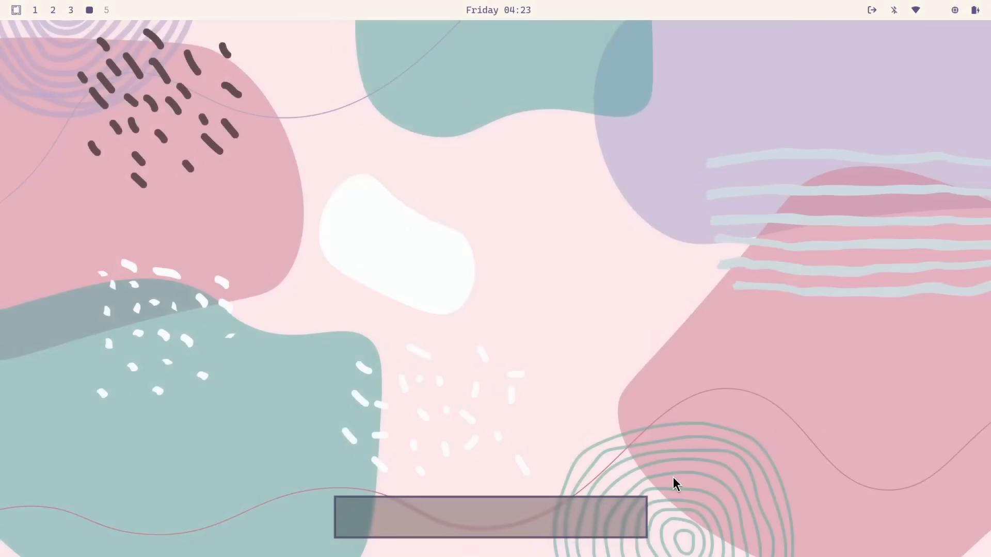
{"action": "key", "text": "super+4"}
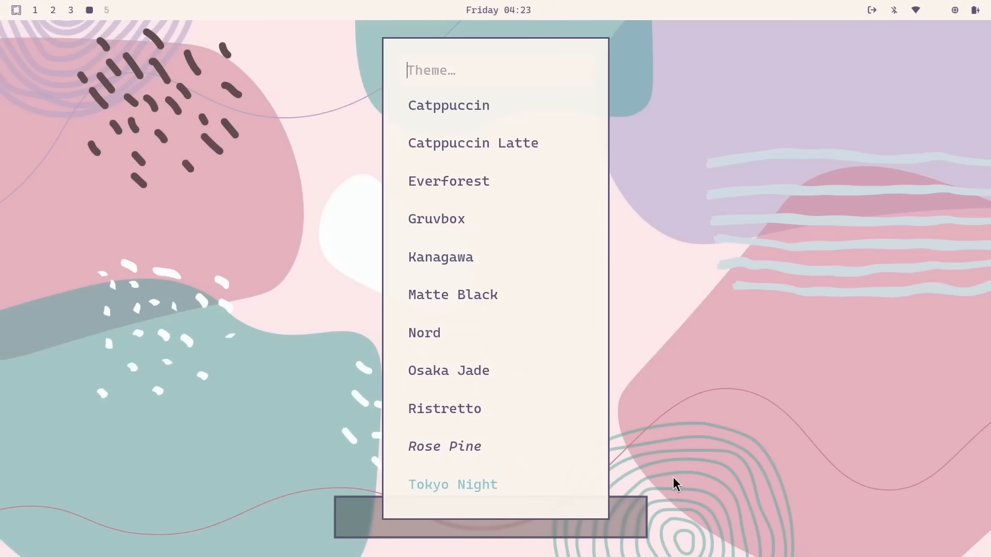
{"action": "left_click", "coordinate": [452, 484]}
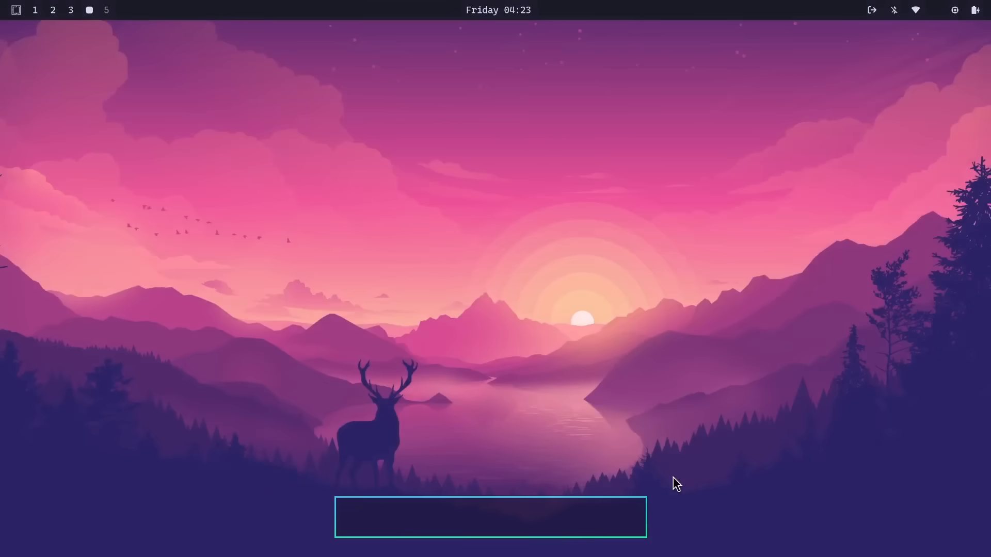
{"action": "key", "text": "Super+3"}
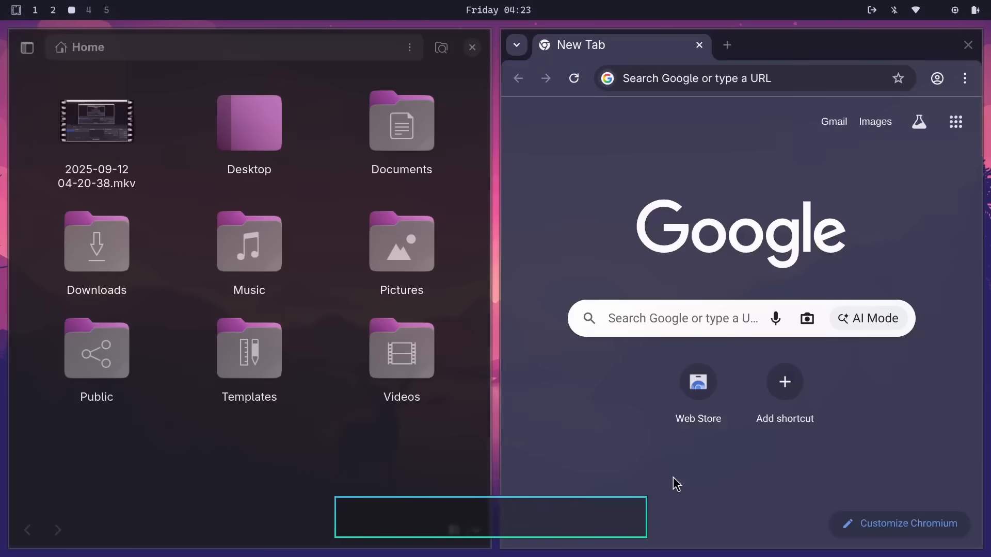
{"action": "key", "text": "Super+4"}
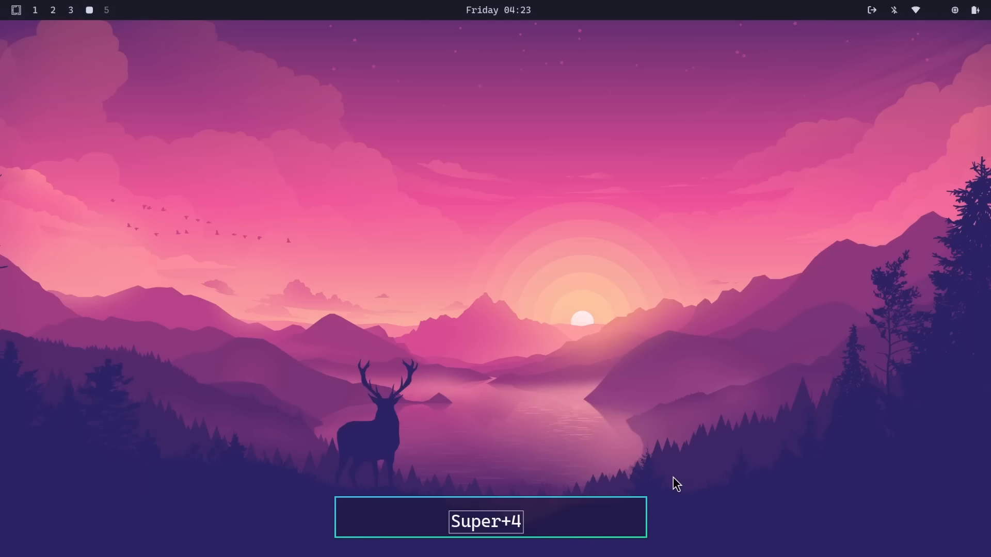